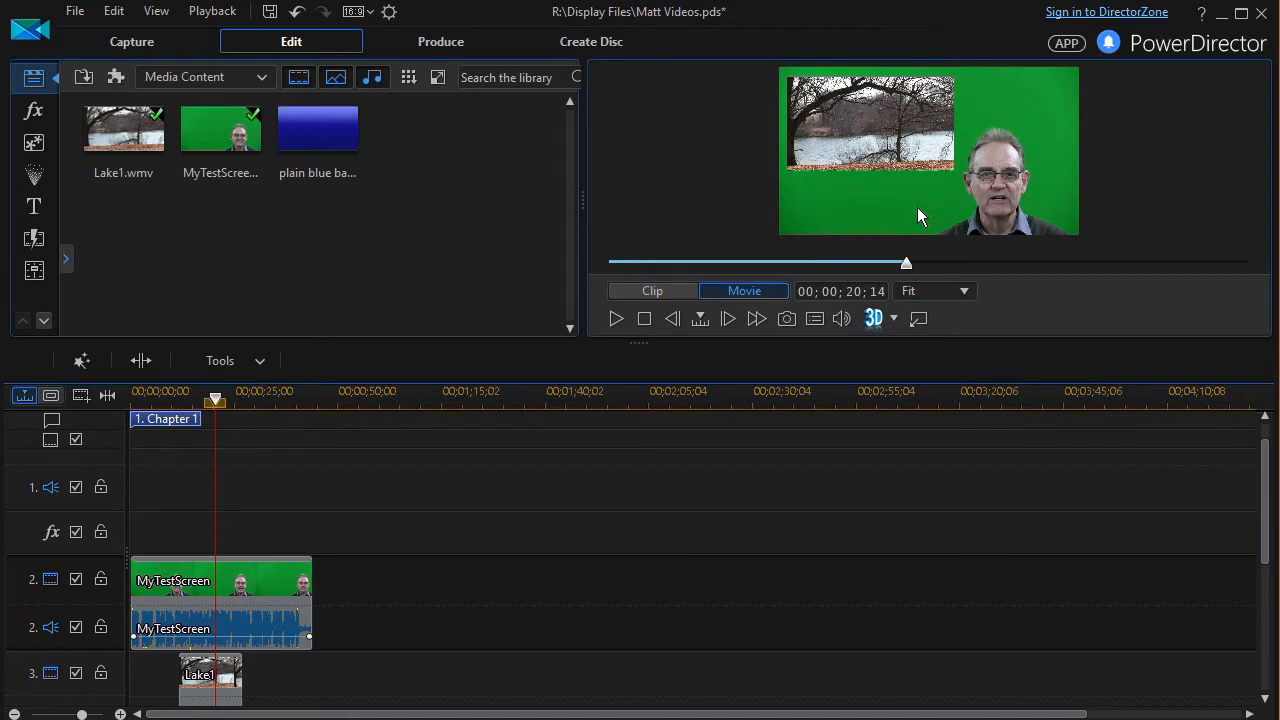
{"action": "mouse_move", "coordinate": [904, 206]}
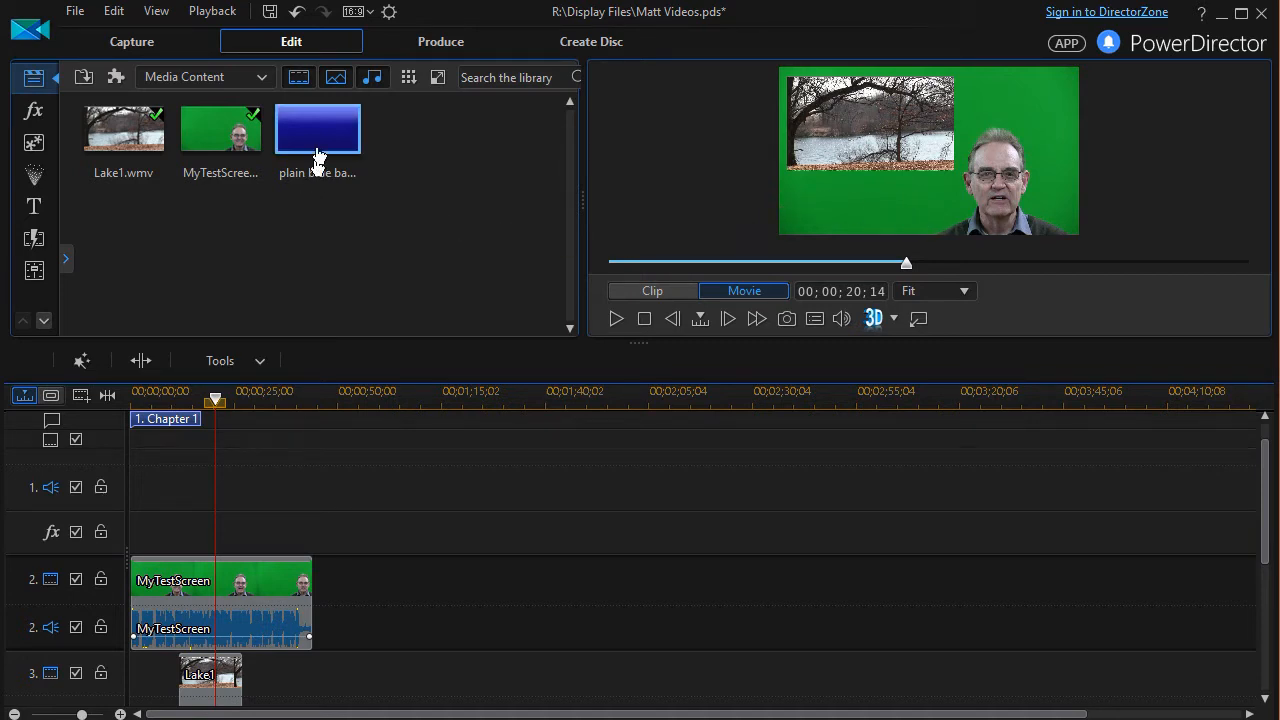
{"action": "mouse_move", "coordinate": [320, 136]}
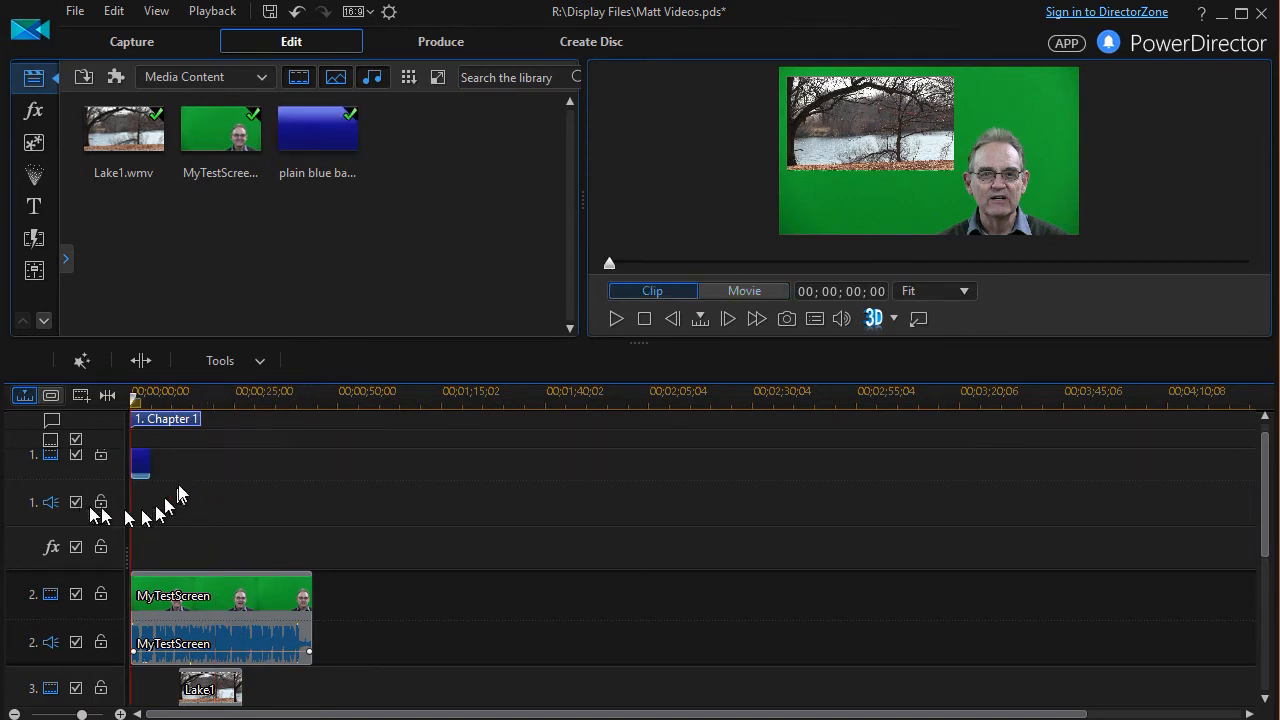
- Select the presenter clip and switch the library from Media Content to Color Boards
{"action": "left_click", "coordinate": [140, 464]}
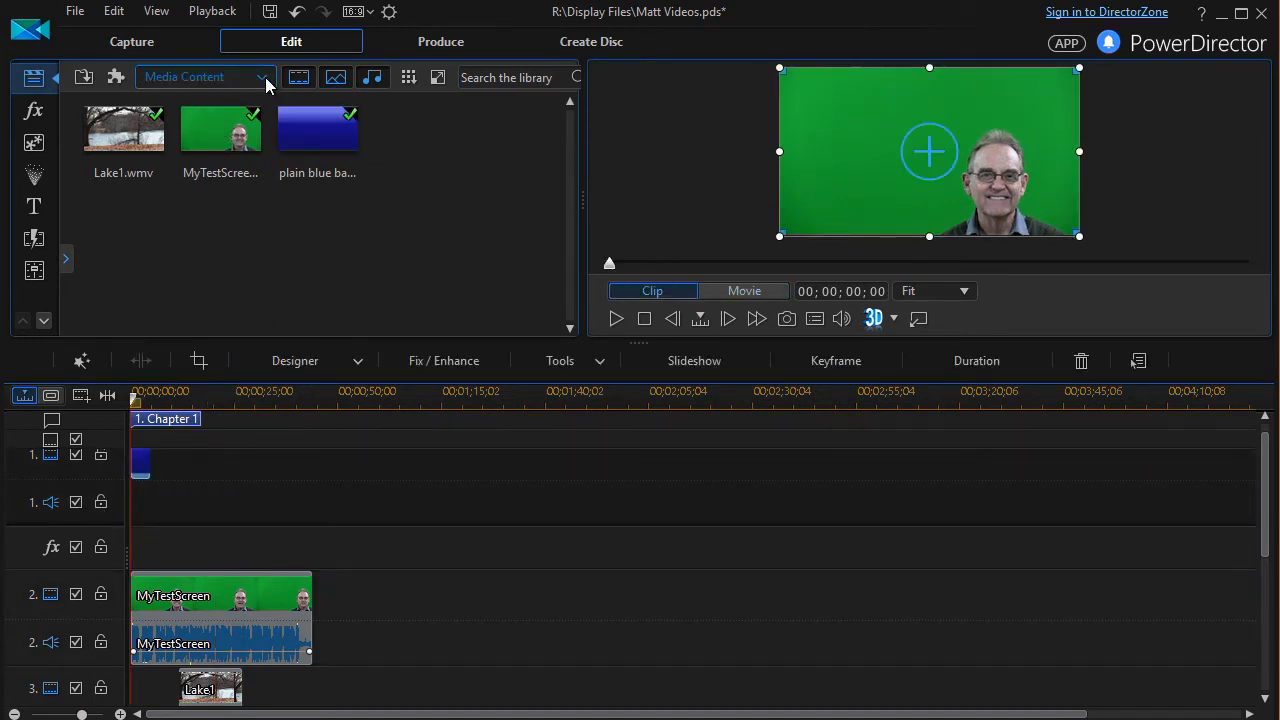
{"action": "left_click", "coordinate": [204, 76]}
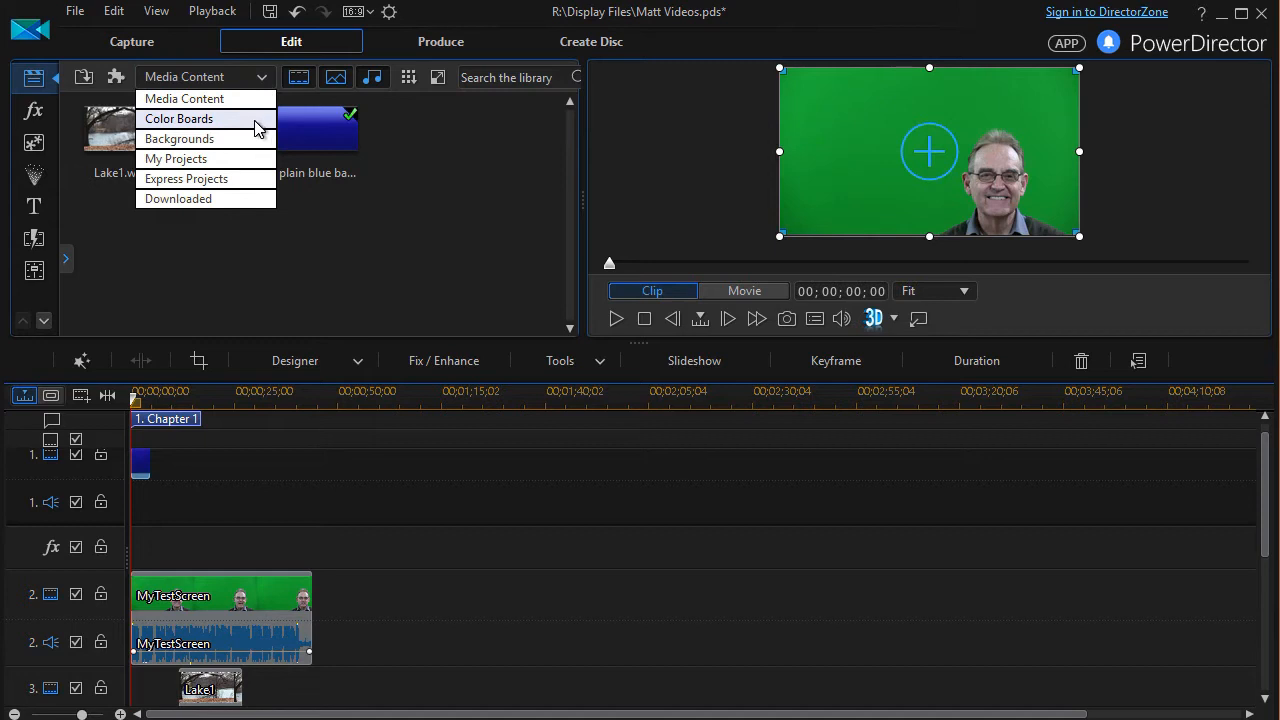
{"action": "left_click", "coordinate": [180, 118]}
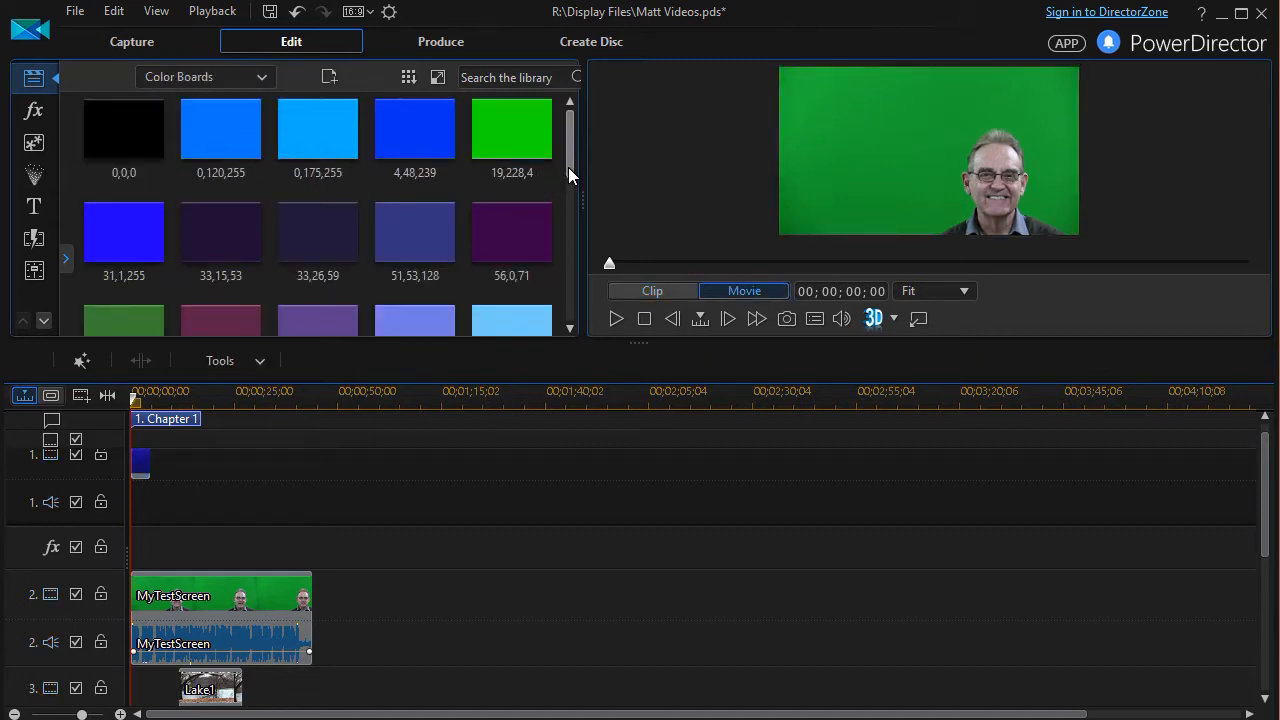
{"action": "scroll", "scroll_direction": "down", "scroll_amount": 3}
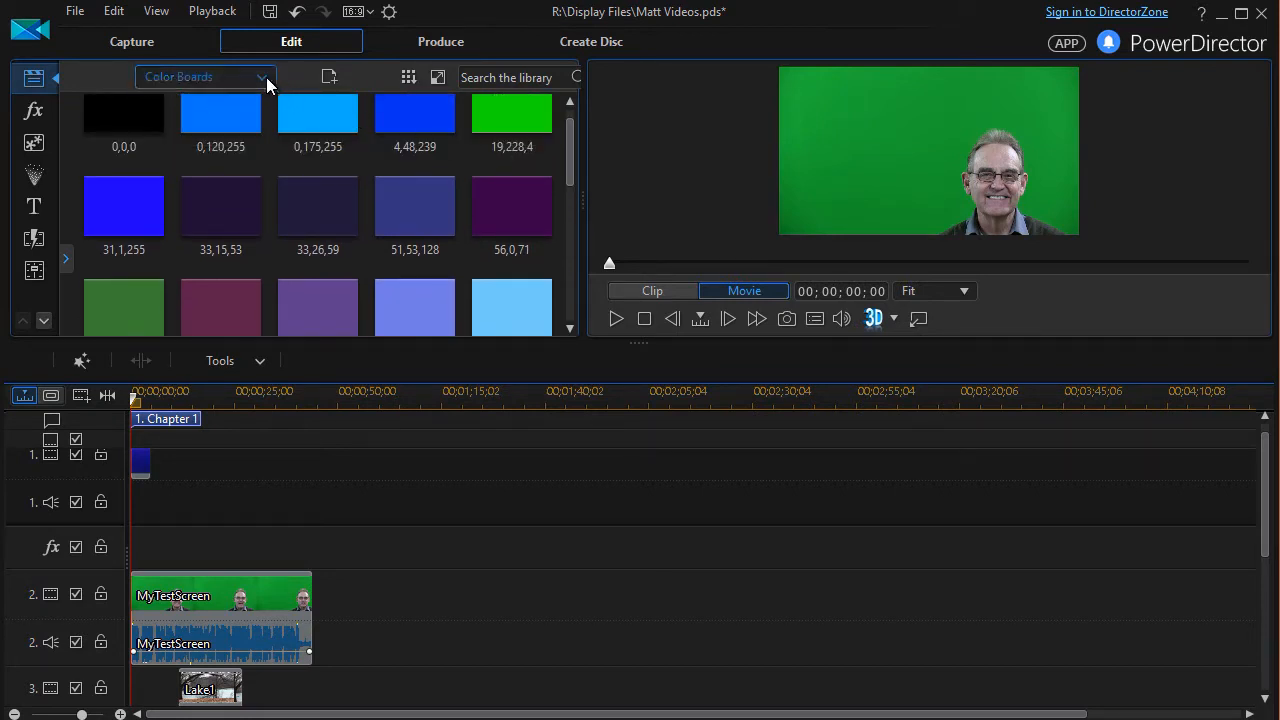
- Extend the blue background clip's right edge to match the MyTestScreen clip's end
{"action": "left_click", "coordinate": [204, 76]}
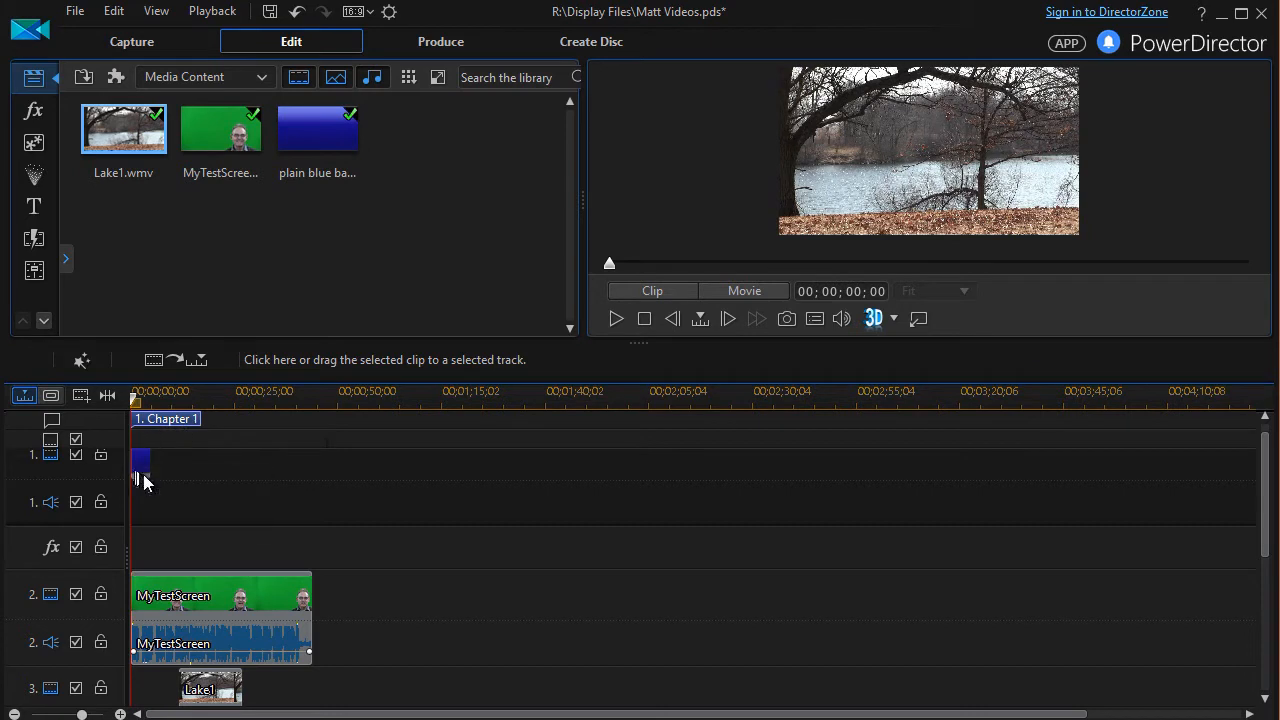
{"action": "left_click", "coordinate": [140, 458]}
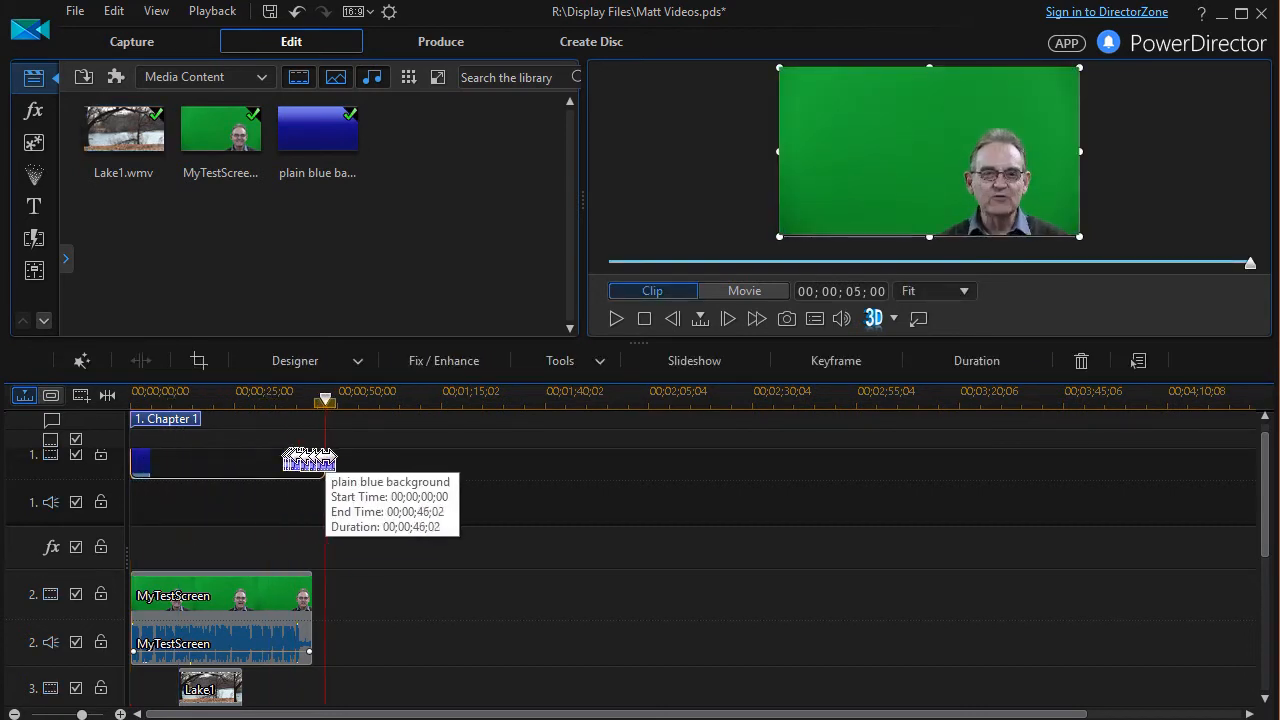
{"action": "left_click_drag", "start_coordinate": [336, 460], "coordinate": [312, 460]}
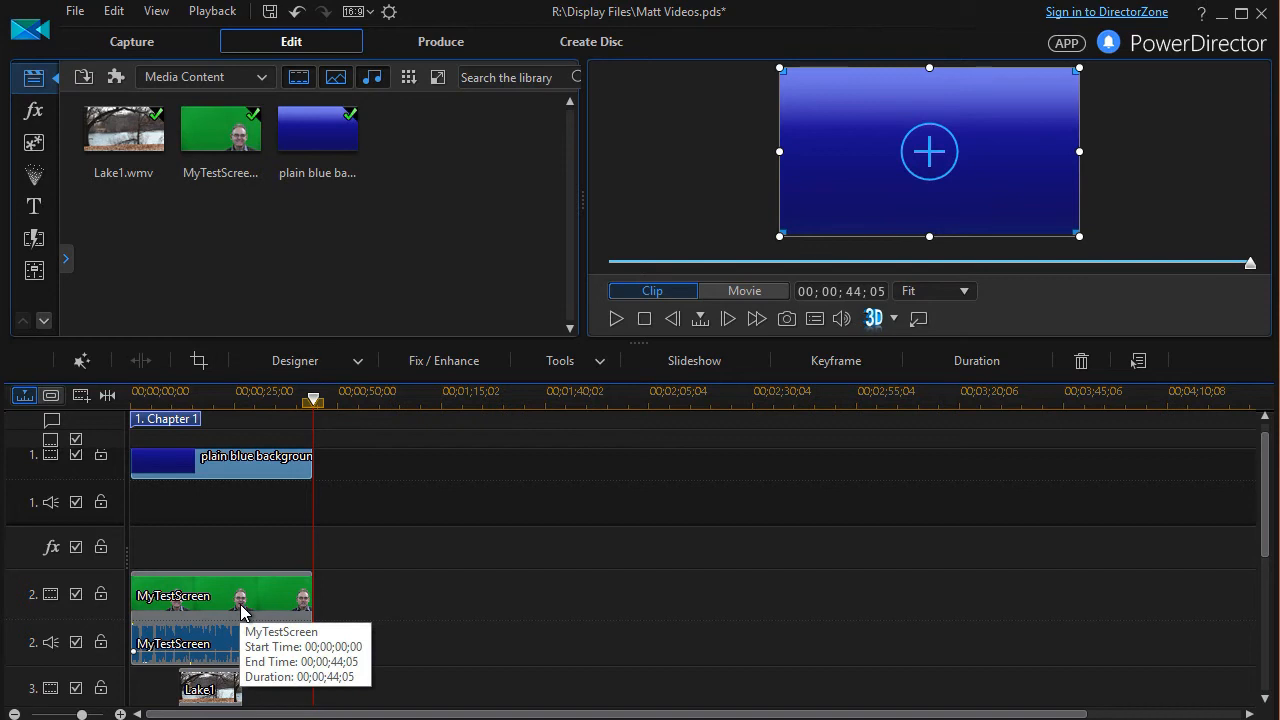
{"action": "mouse_move", "coordinate": [224, 696]}
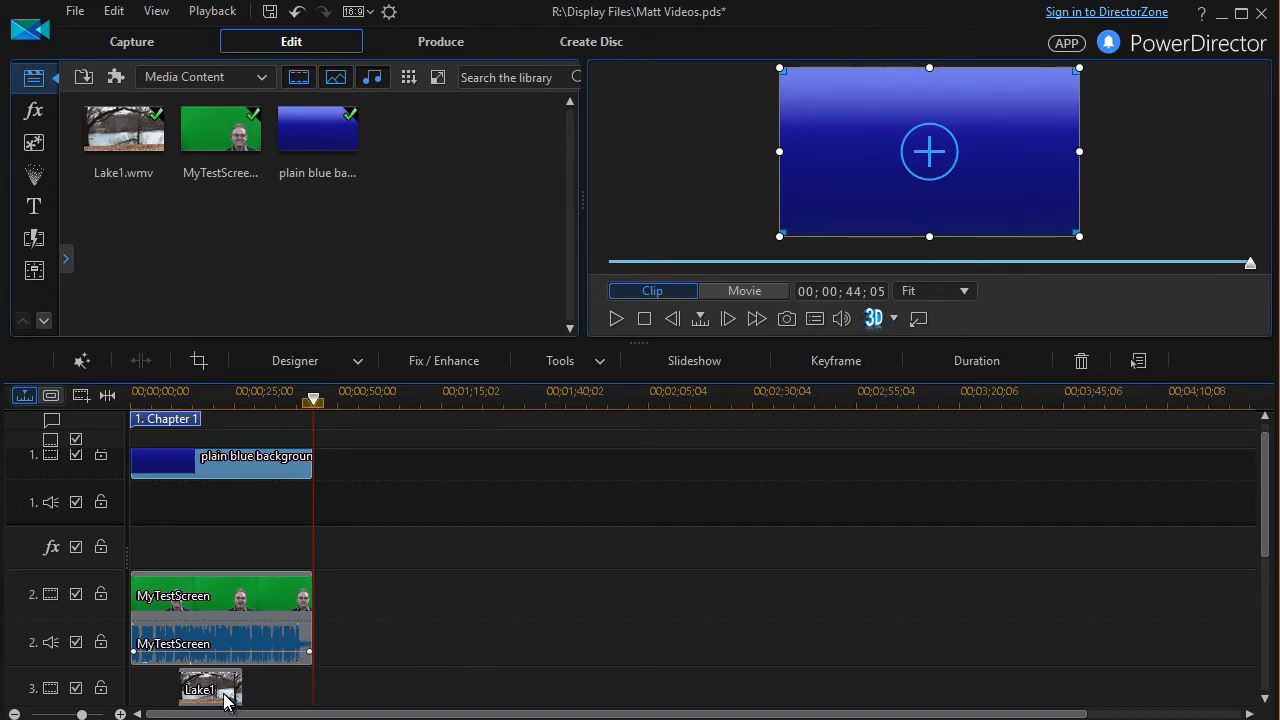
{"action": "left_click", "coordinate": [744, 290]}
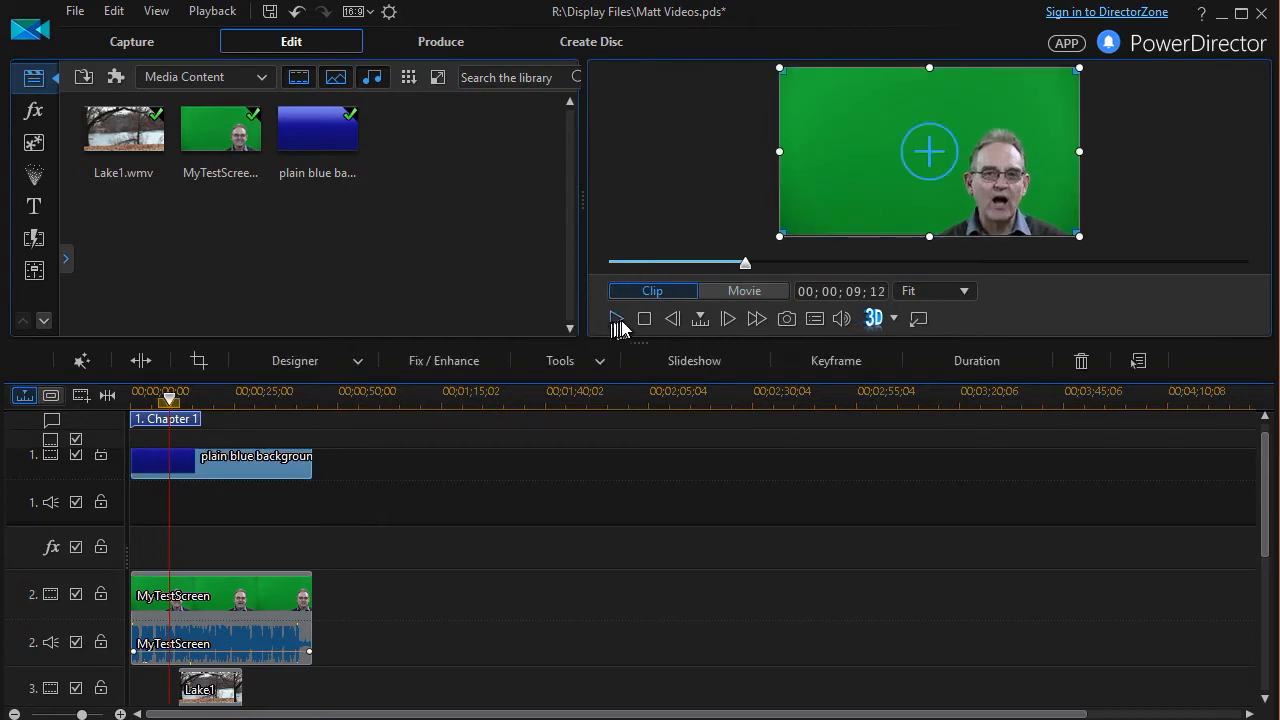
{"action": "left_click", "coordinate": [744, 290]}
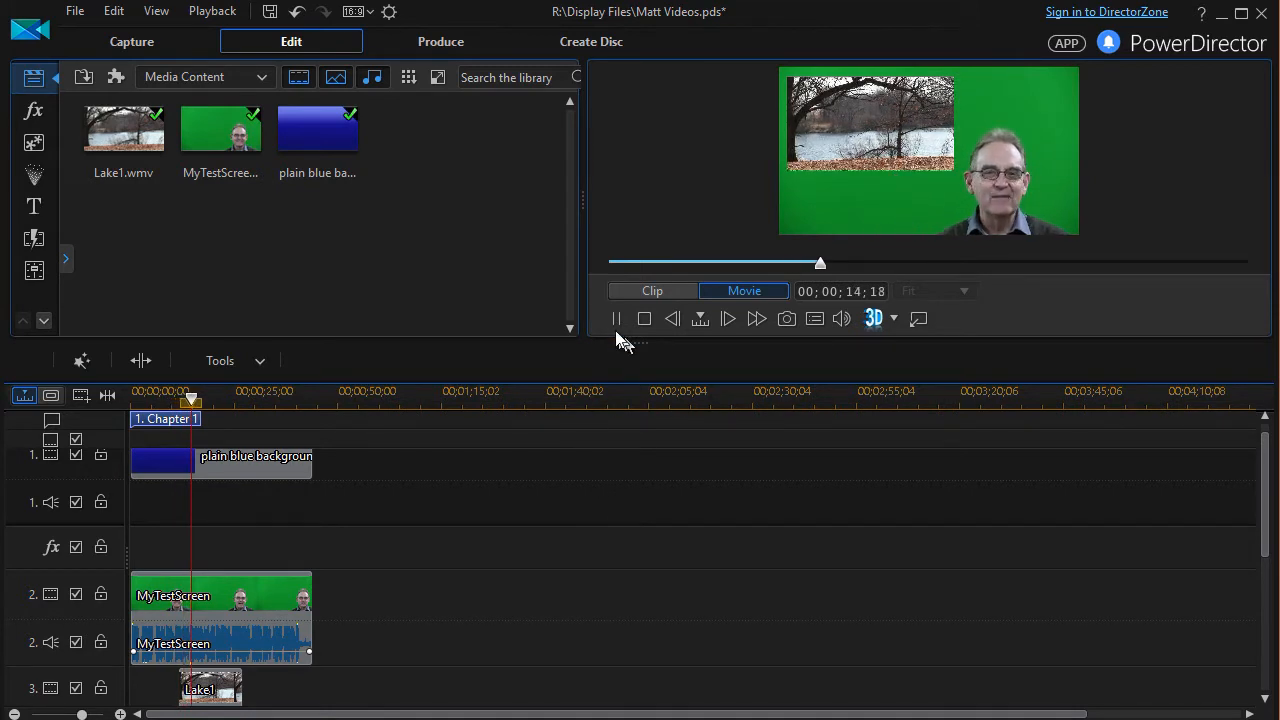
{"action": "left_click", "coordinate": [616, 318]}
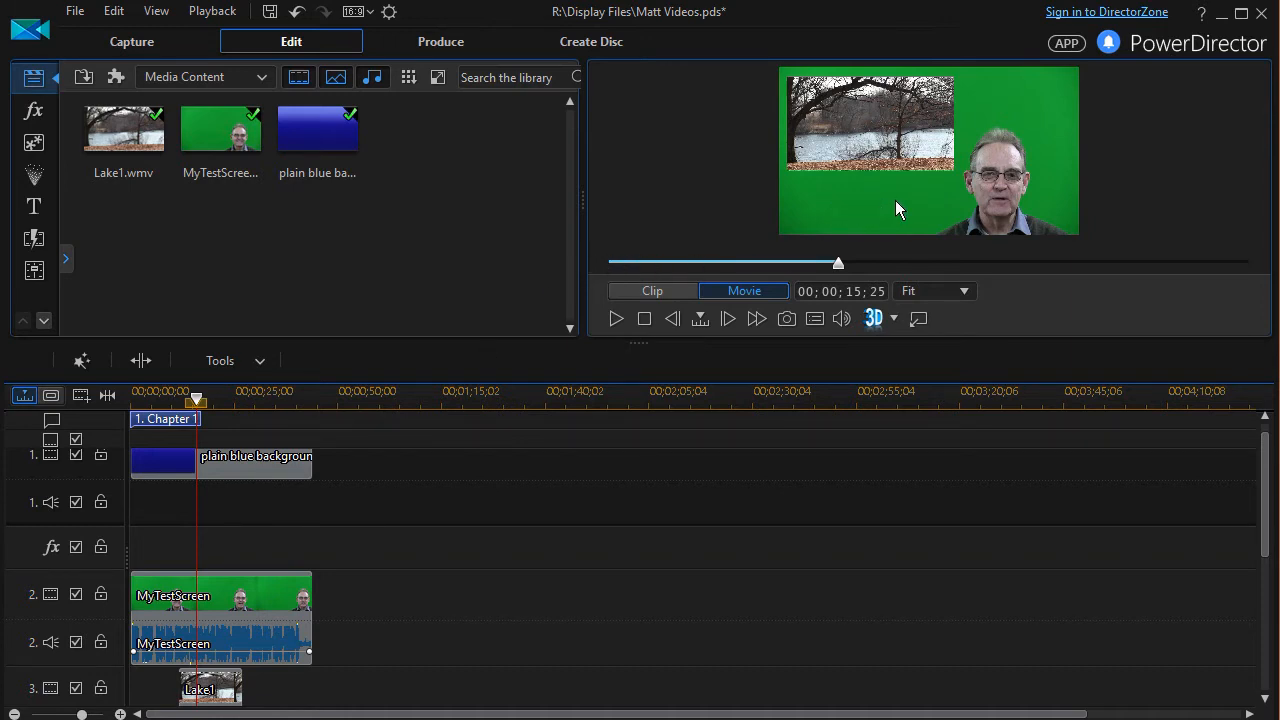
{"action": "mouse_move", "coordinate": [896, 212]}
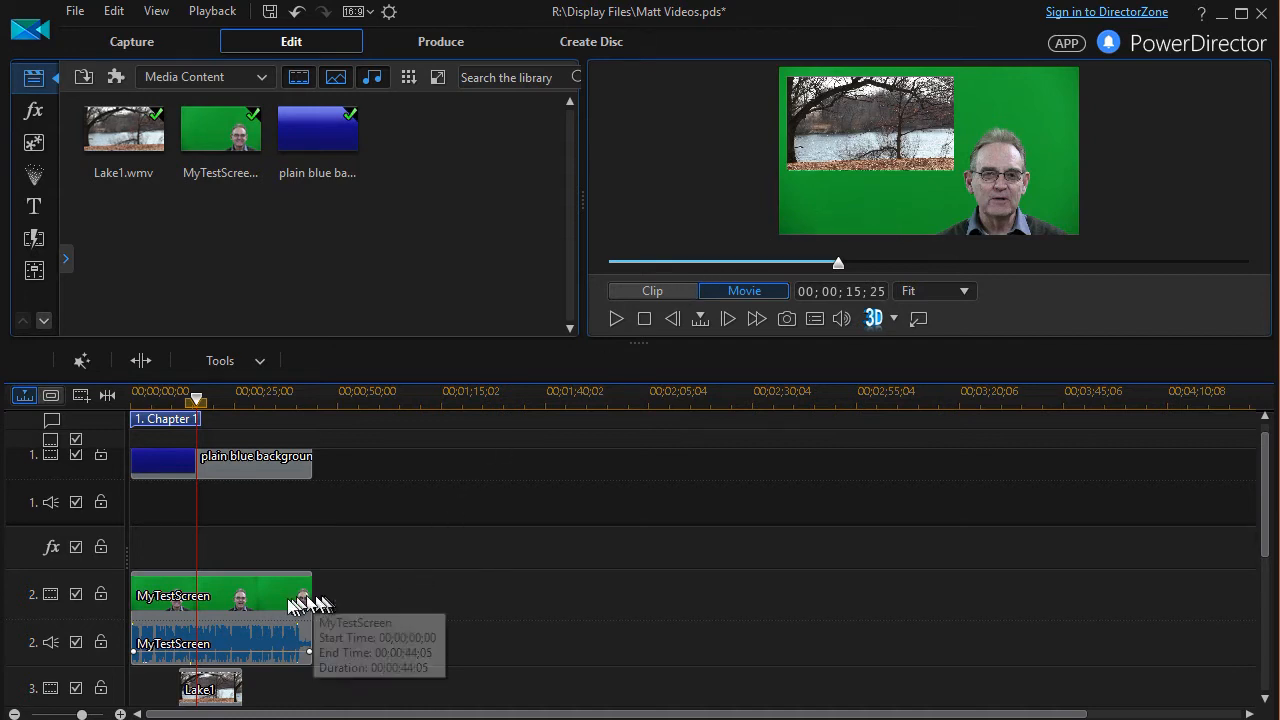
{"action": "mouse_move", "coordinate": [270, 596]}
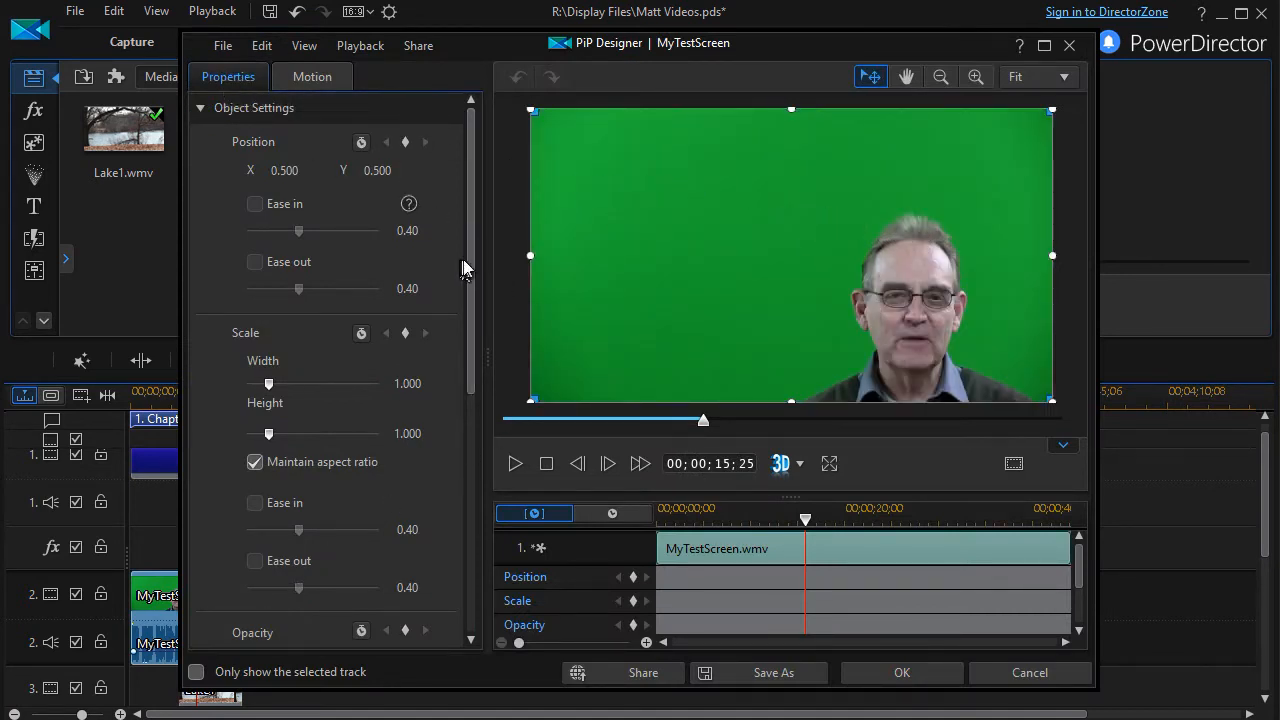
- Tick the Chroma Key checkbox in the presenter clip's PiP Designer properties
{"action": "scroll", "scroll_direction": "down", "scroll_amount": 3}
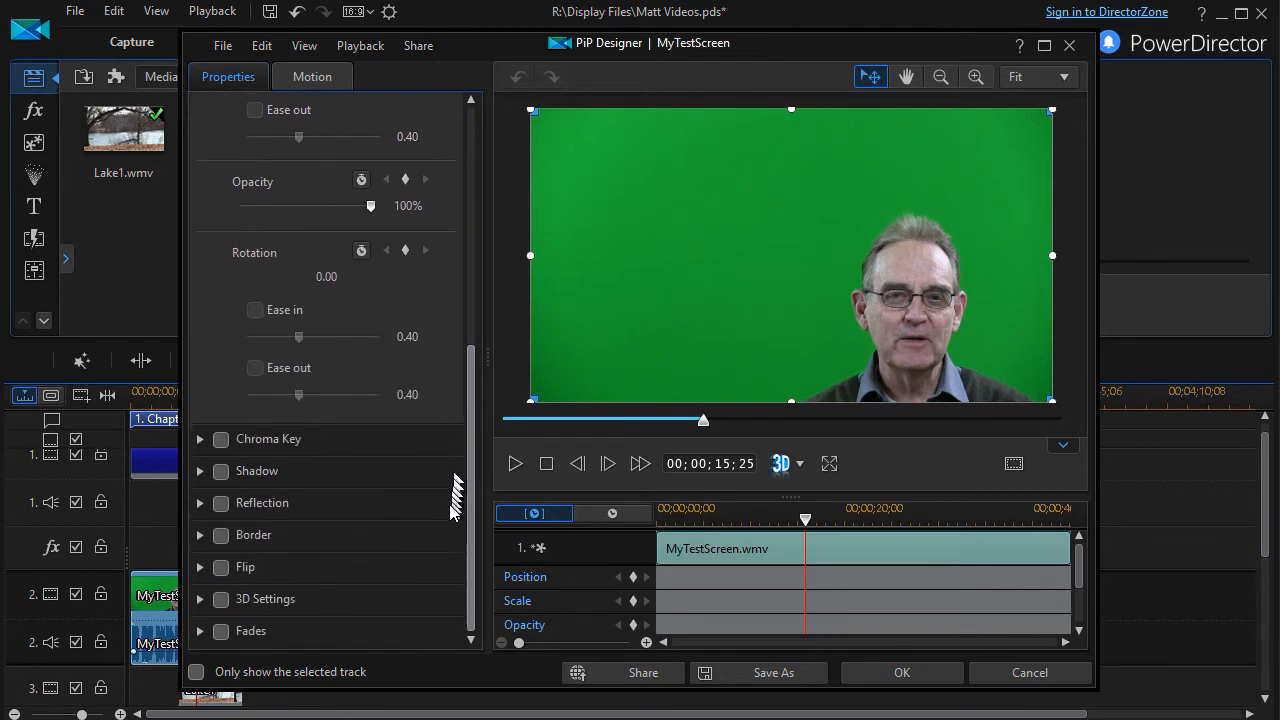
{"action": "mouse_move", "coordinate": [250, 456]}
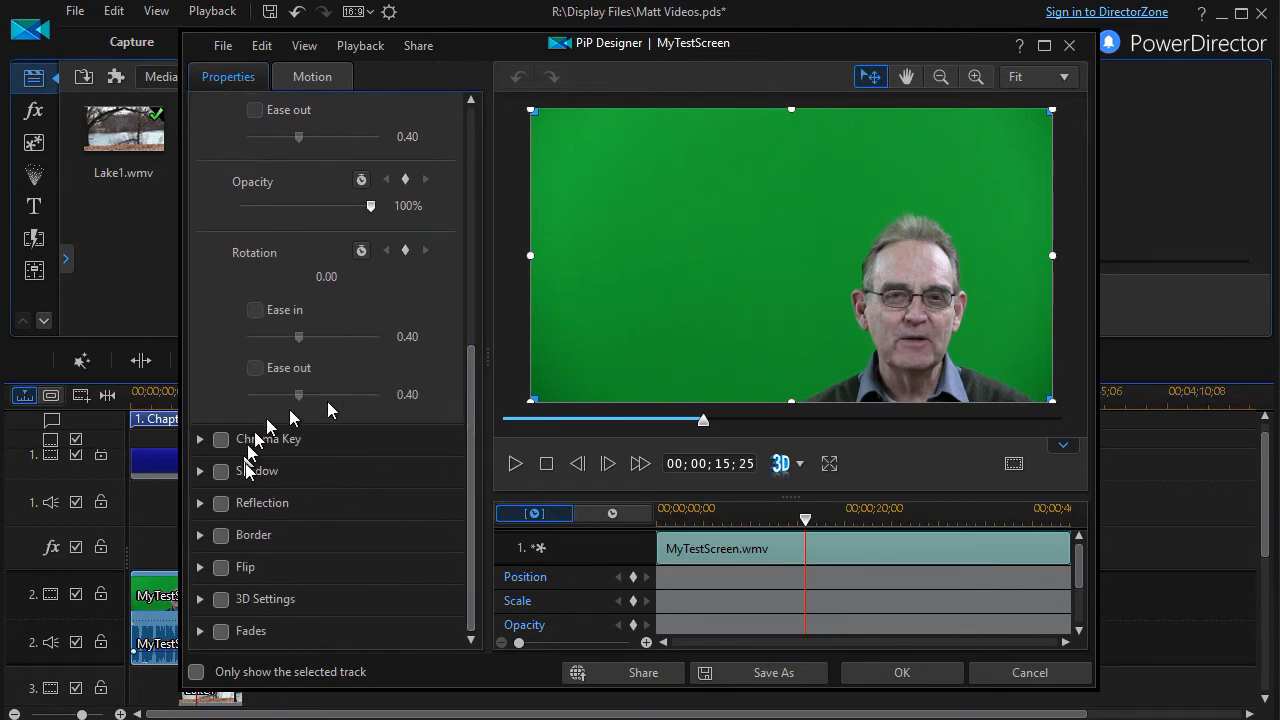
{"action": "left_click", "coordinate": [220, 440]}
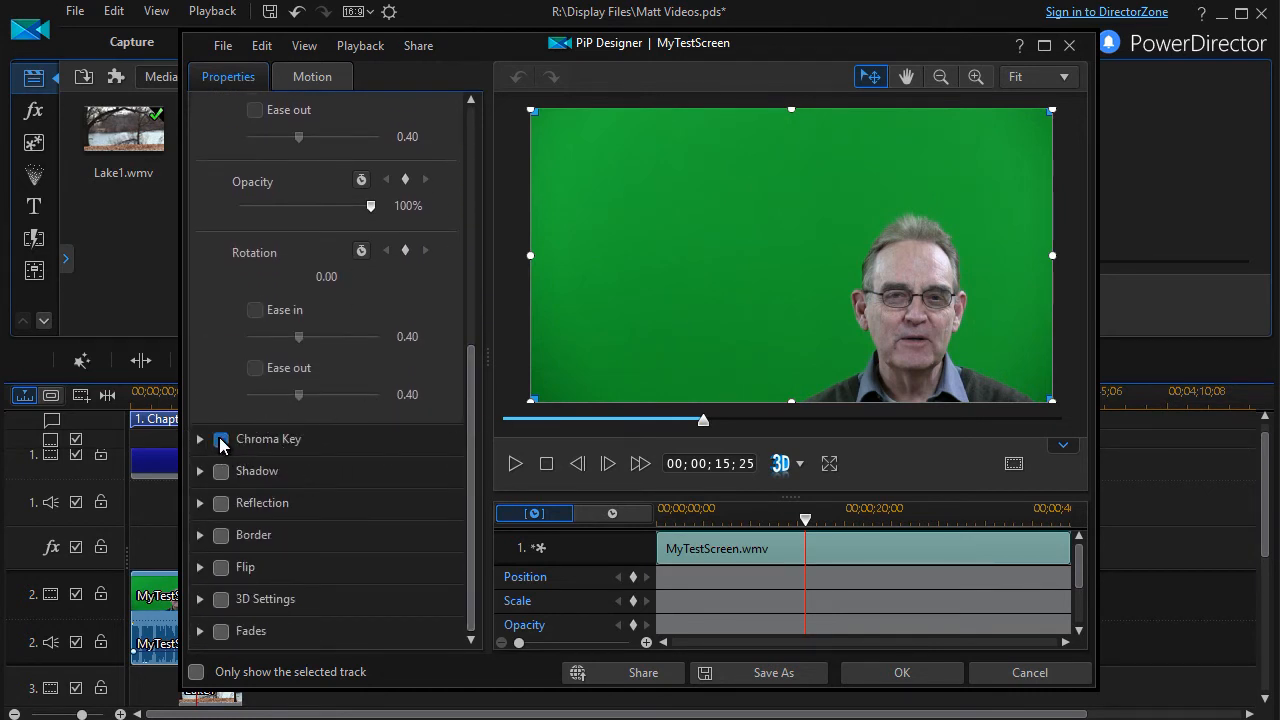
{"action": "left_click", "coordinate": [220, 438]}
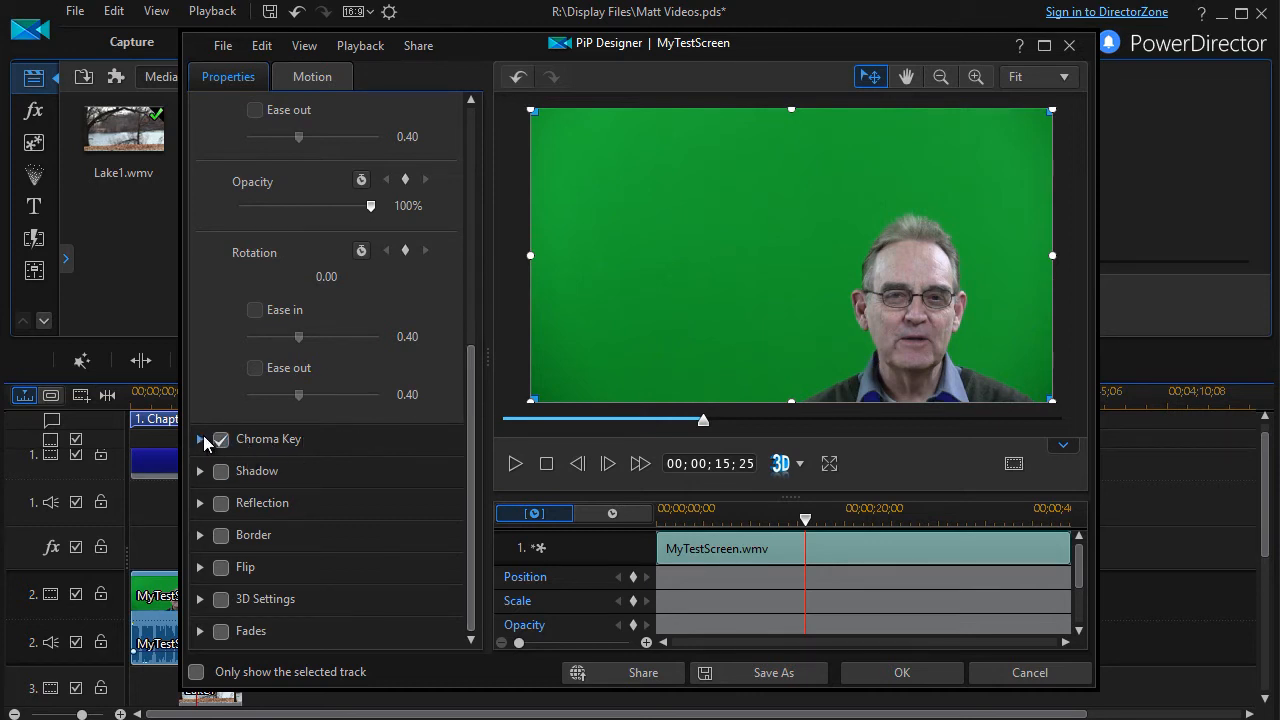
- Sample the green backdrop with the chroma key dropper to make it transparent
{"action": "left_click", "coordinate": [200, 440]}
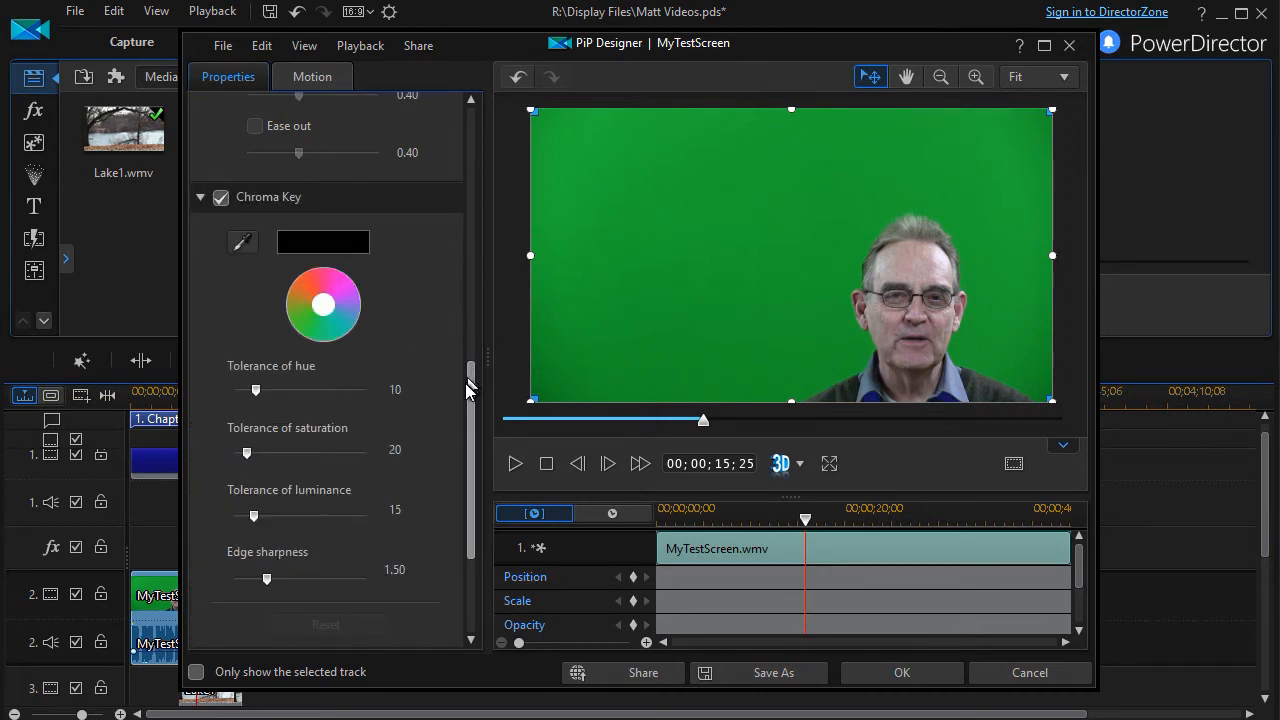
{"action": "scroll", "scroll_direction": "down", "scroll_amount": 3}
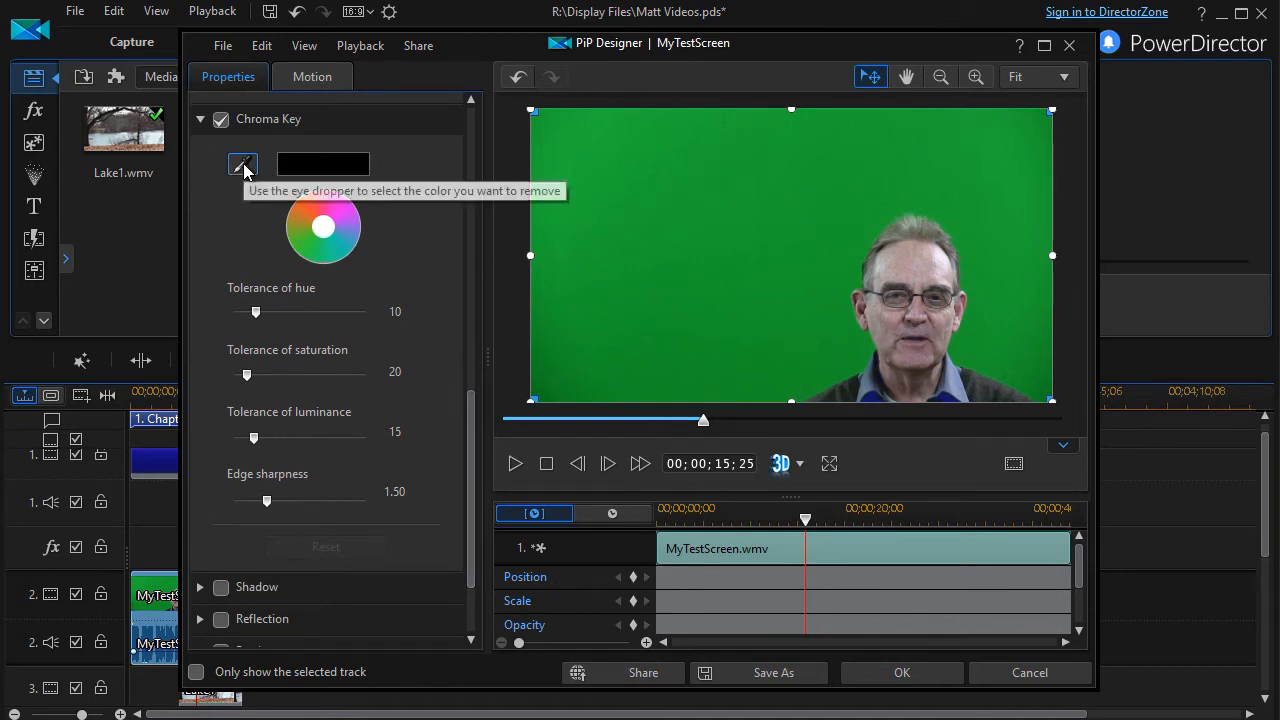
{"action": "left_click", "coordinate": [242, 164]}
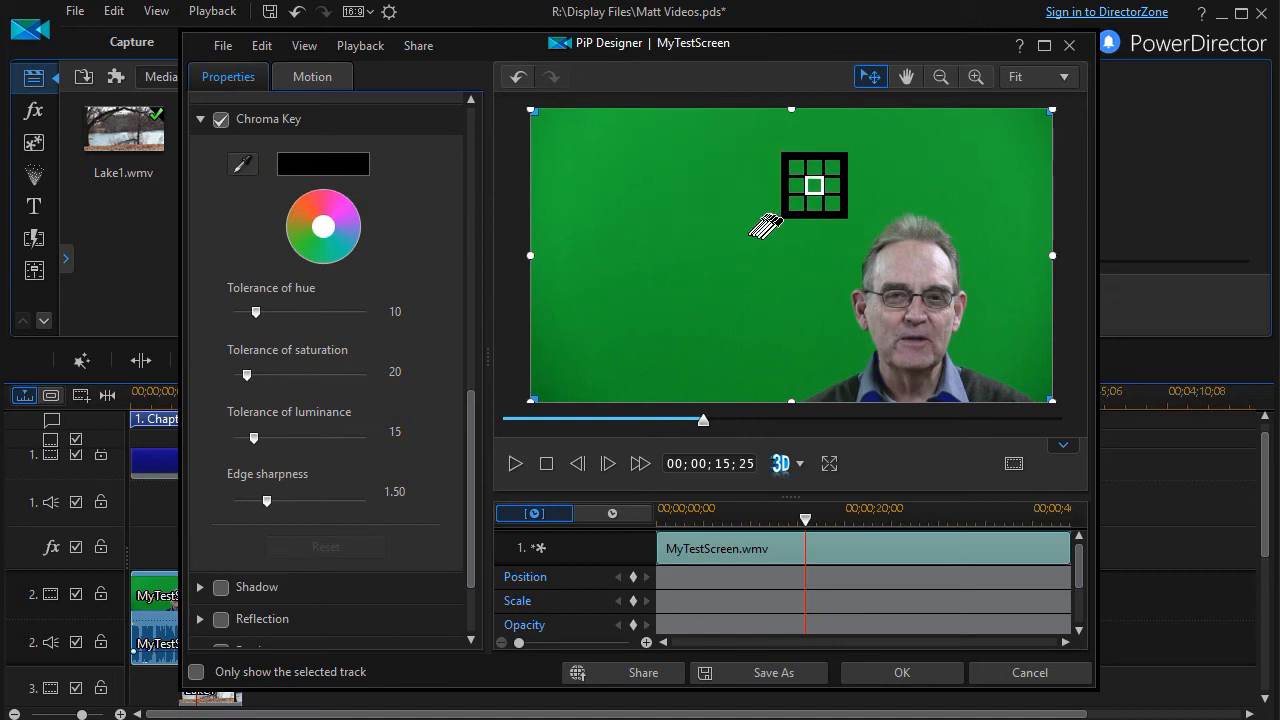
{"action": "left_click_drag", "start_coordinate": [812, 184], "coordinate": [826, 192]}
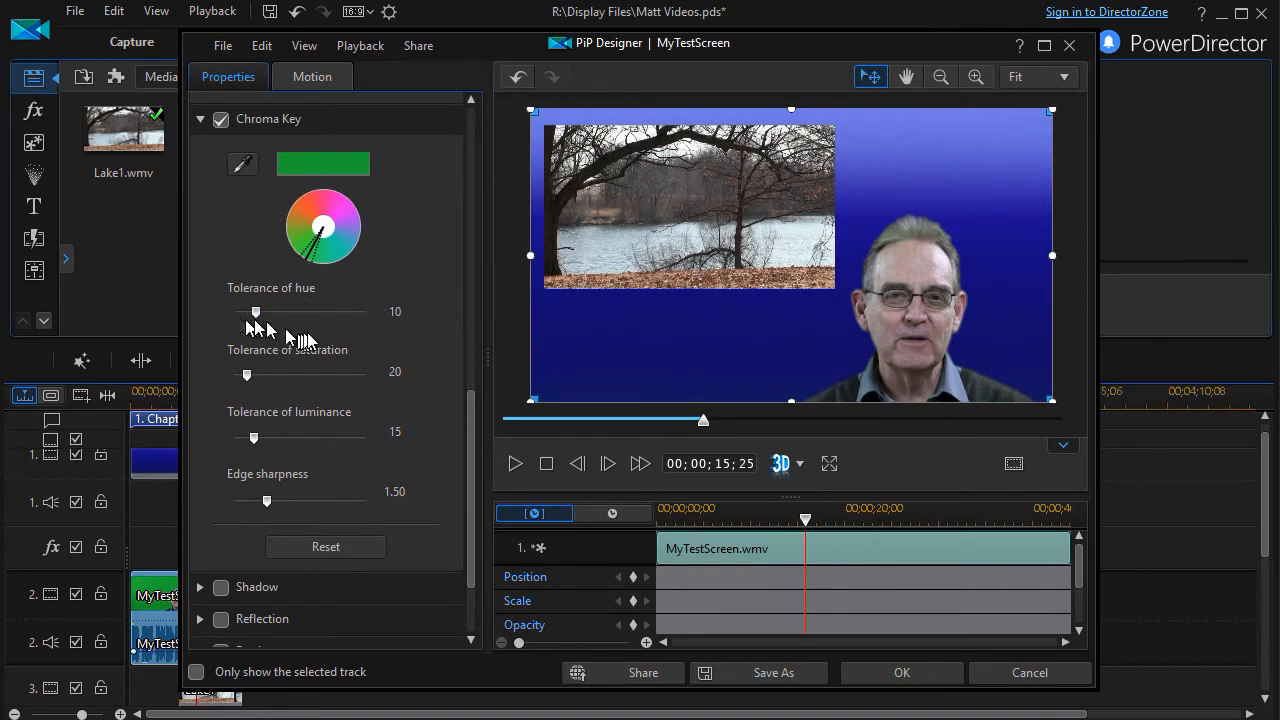
{"action": "mouse_move", "coordinate": [258, 316]}
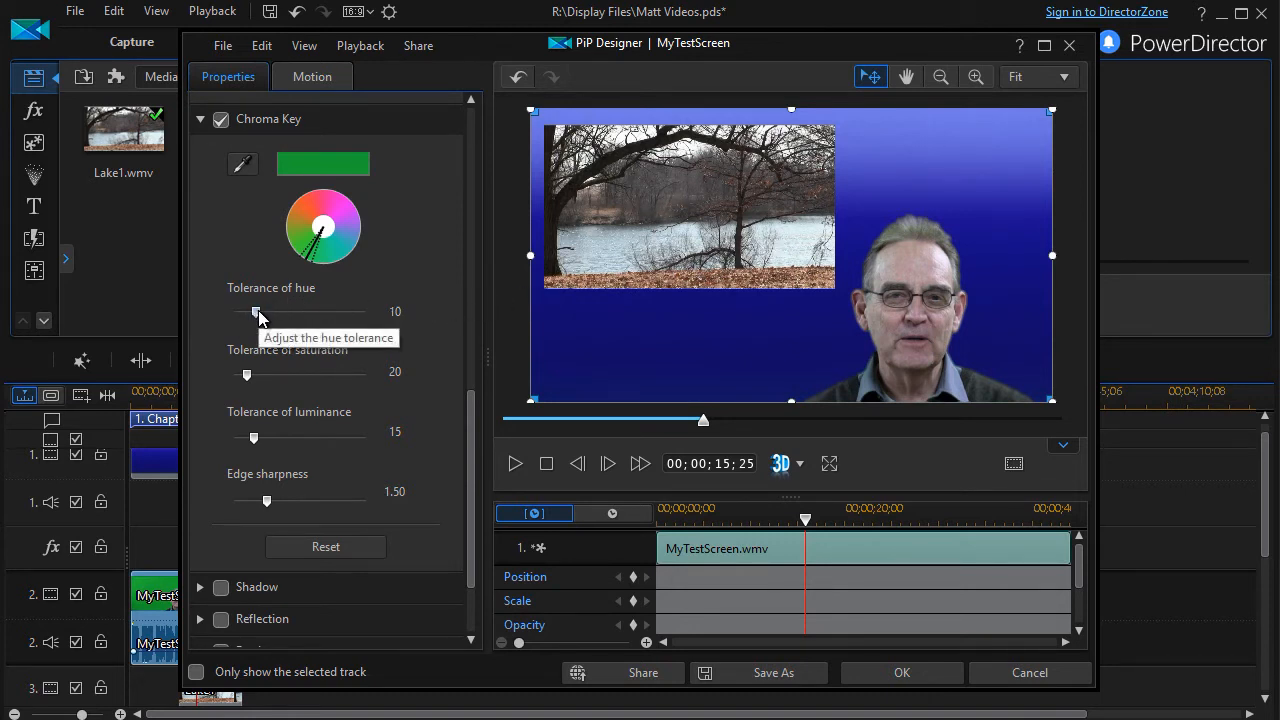
- Set hue tolerance 21, saturation 23, and raise edge sharpness to 1.91
{"action": "left_click_drag", "start_coordinate": [256, 312], "coordinate": [286, 312]}
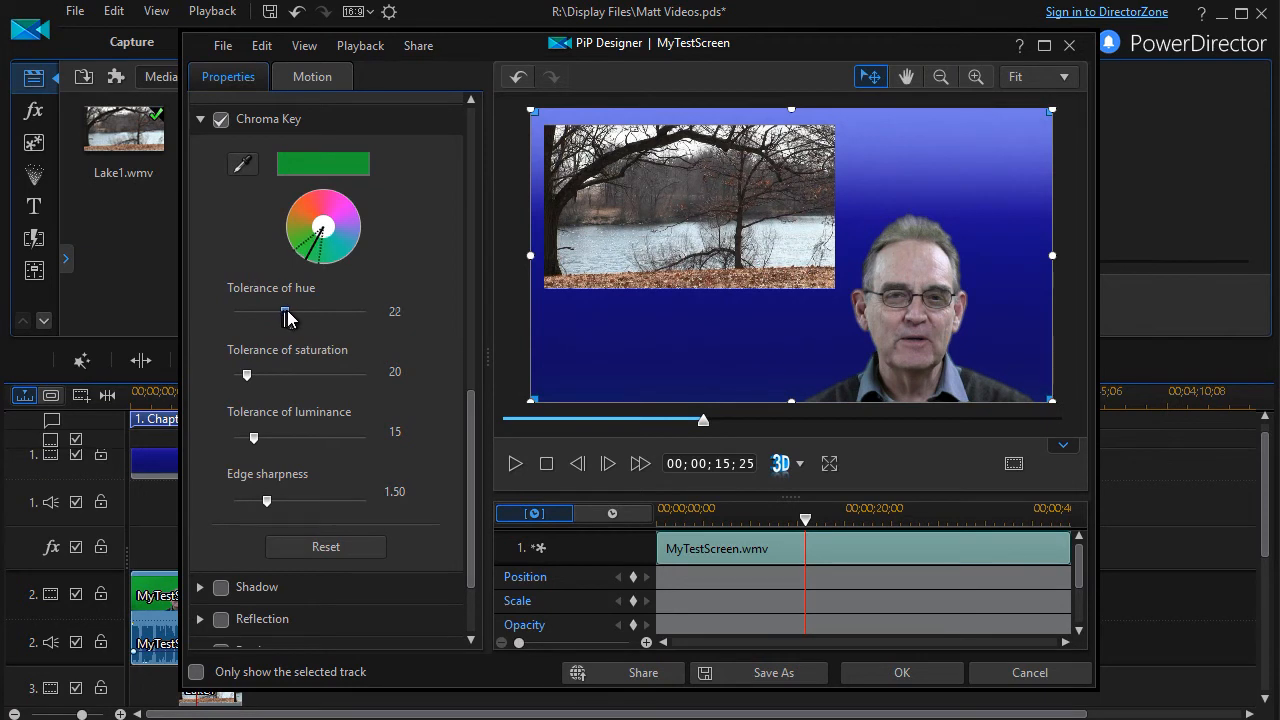
{"action": "left_click_drag", "start_coordinate": [284, 312], "coordinate": [280, 312]}
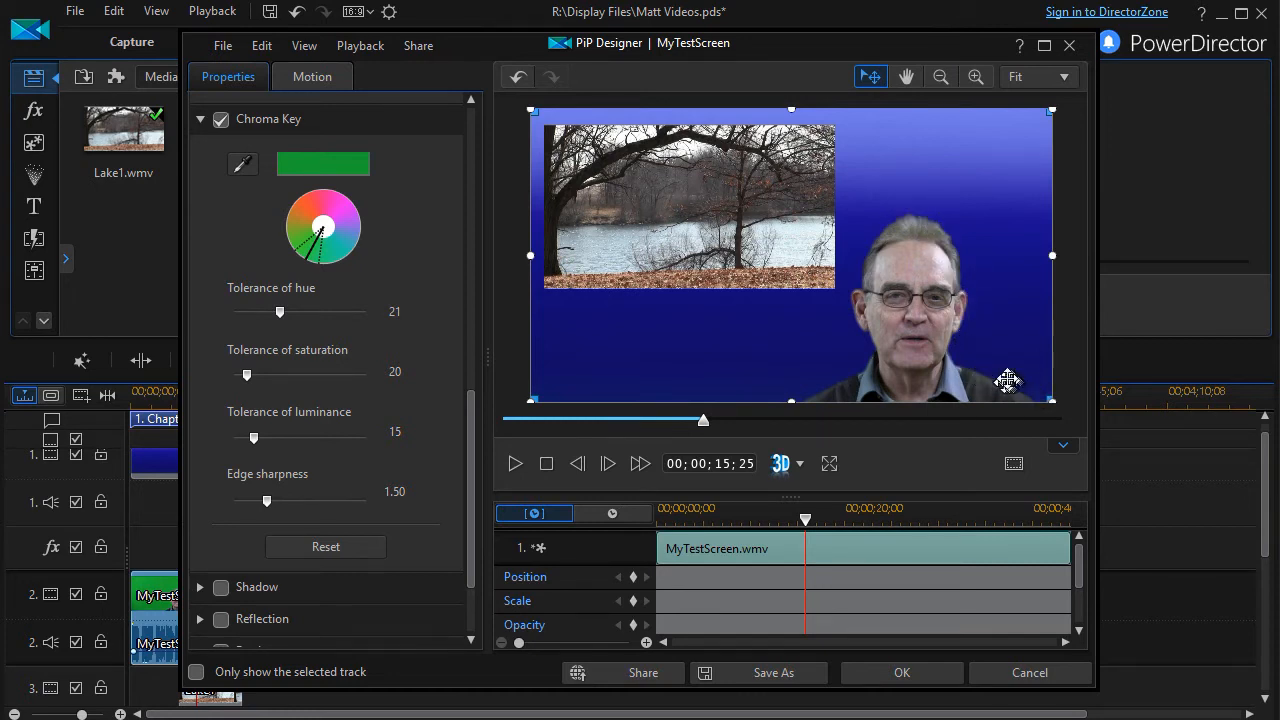
{"action": "mouse_move", "coordinate": [250, 378]}
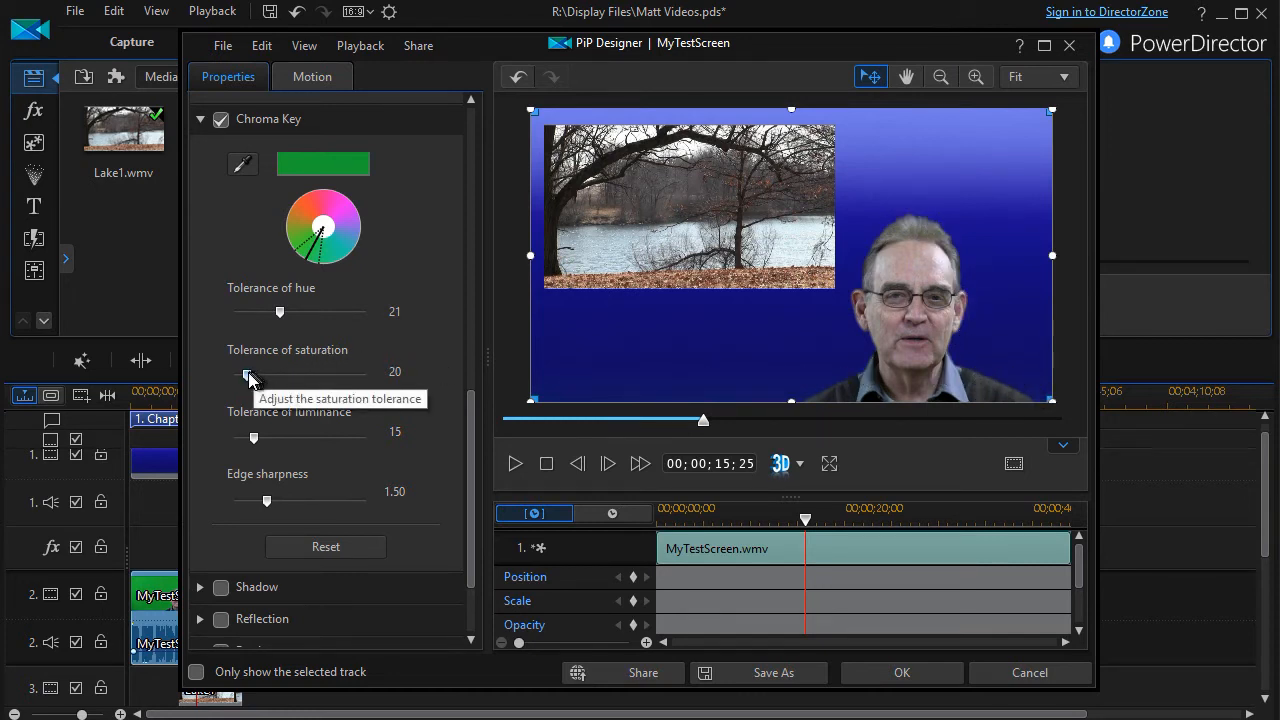
{"action": "left_click_drag", "start_coordinate": [250, 376], "coordinate": [290, 376]}
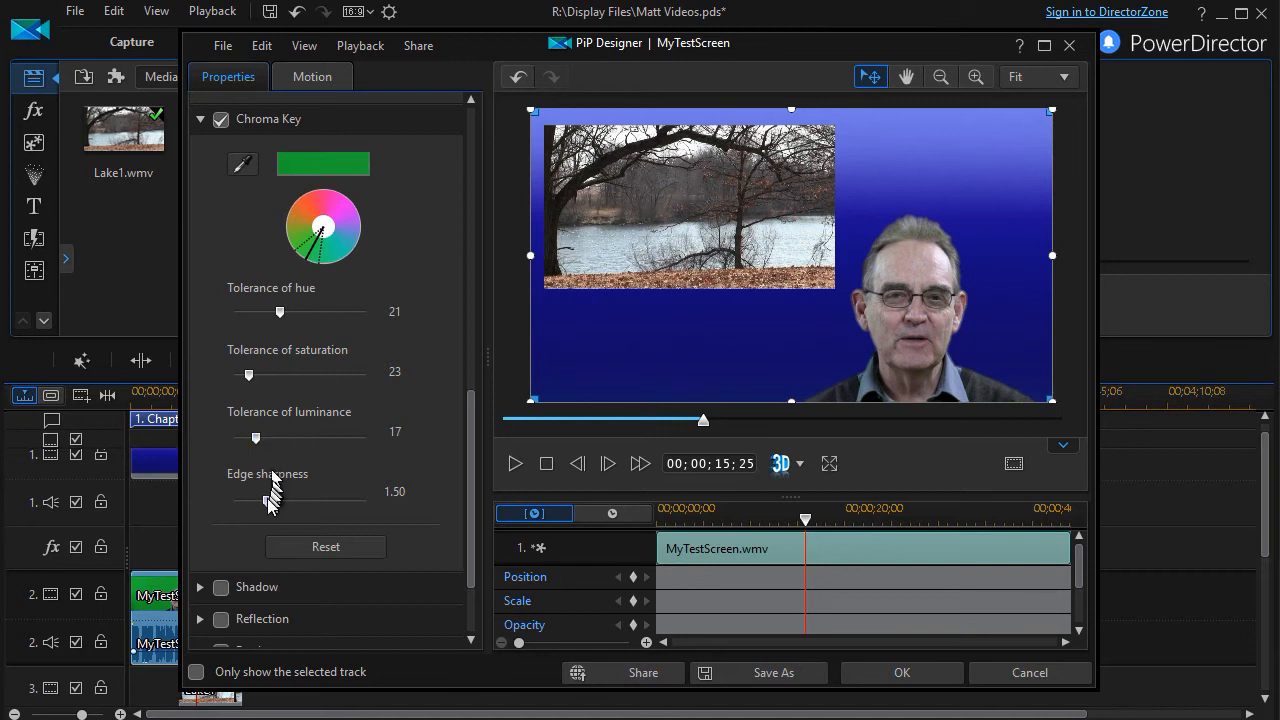
{"action": "left_click_drag", "start_coordinate": [268, 500], "coordinate": [274, 500]}
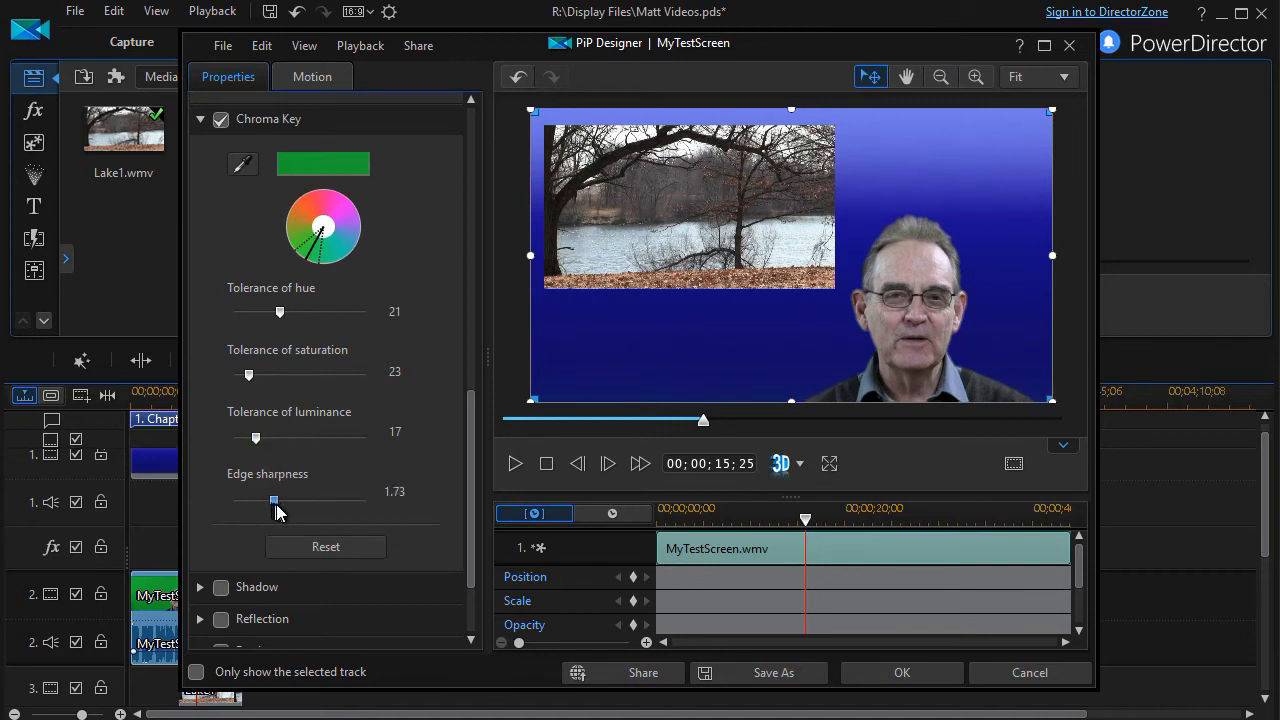
{"action": "left_click_drag", "start_coordinate": [272, 500], "coordinate": [276, 500]}
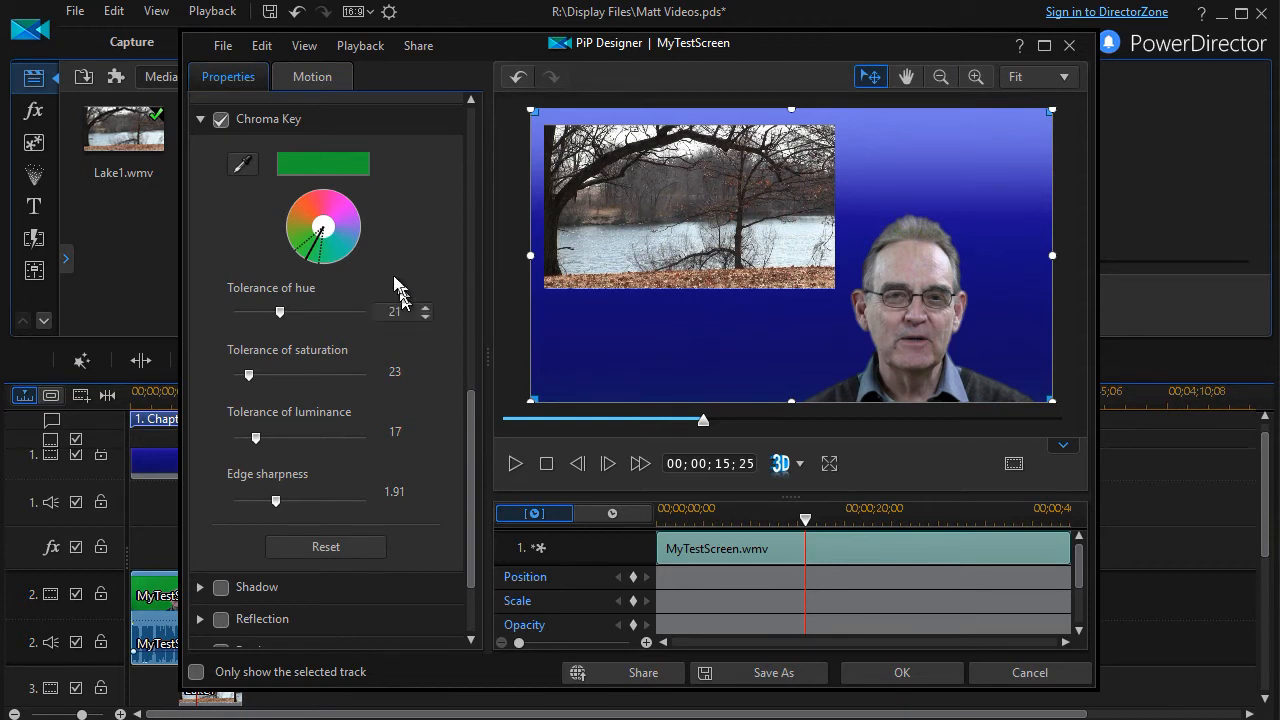
{"action": "mouse_move", "coordinate": [530, 304]}
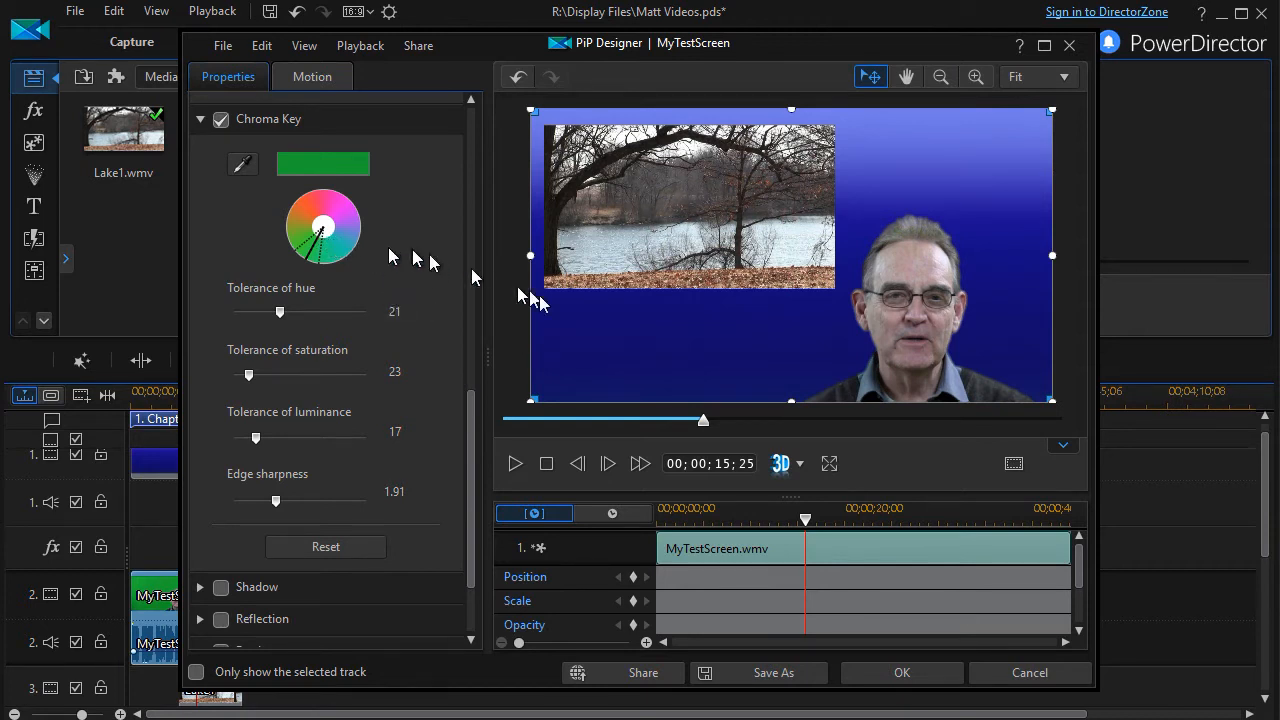
{"action": "mouse_move", "coordinate": [840, 384]}
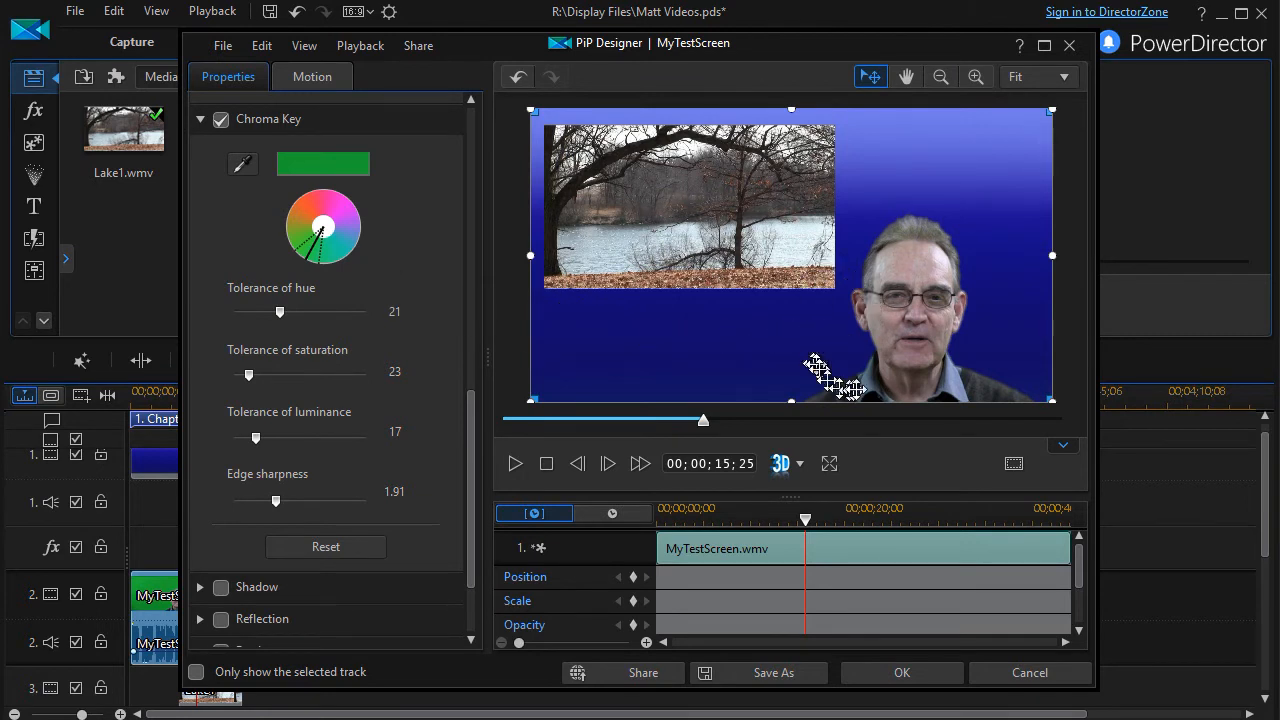
{"action": "mouse_move", "coordinate": [896, 240]}
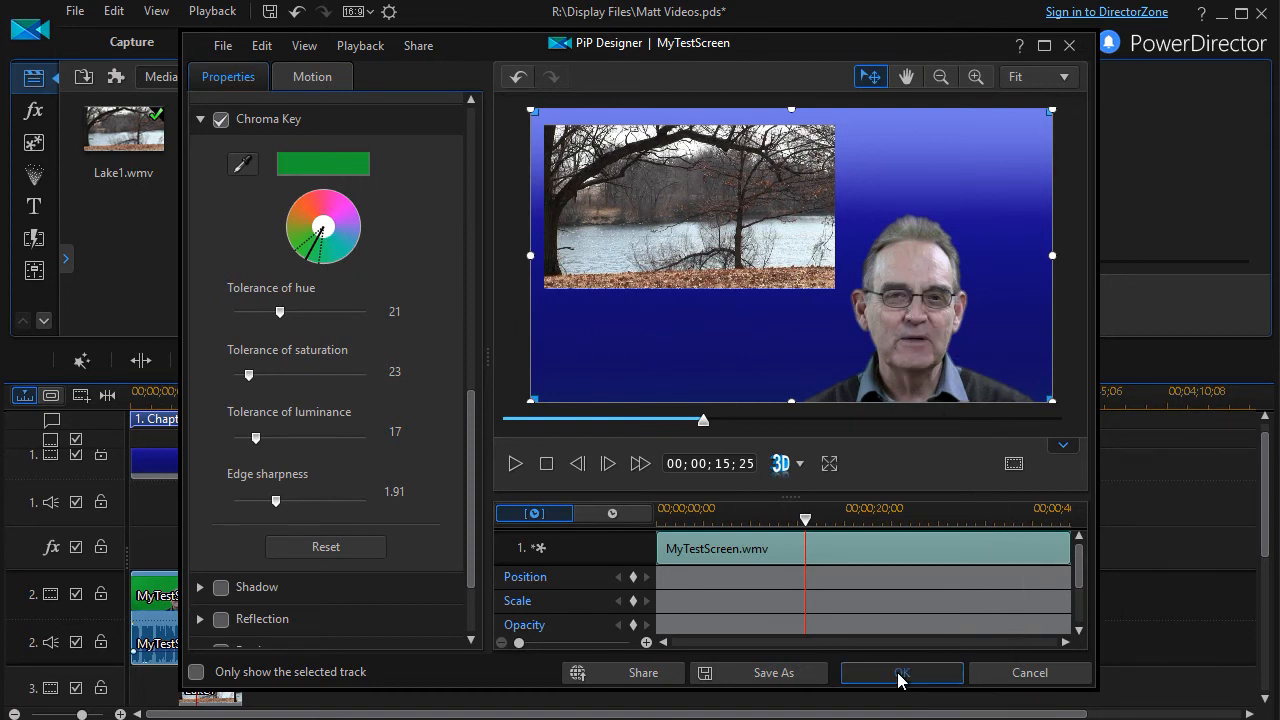
- Confirm the PiP Designer settings with OK to apply the key and return to the timeline
{"action": "left_click", "coordinate": [900, 672]}
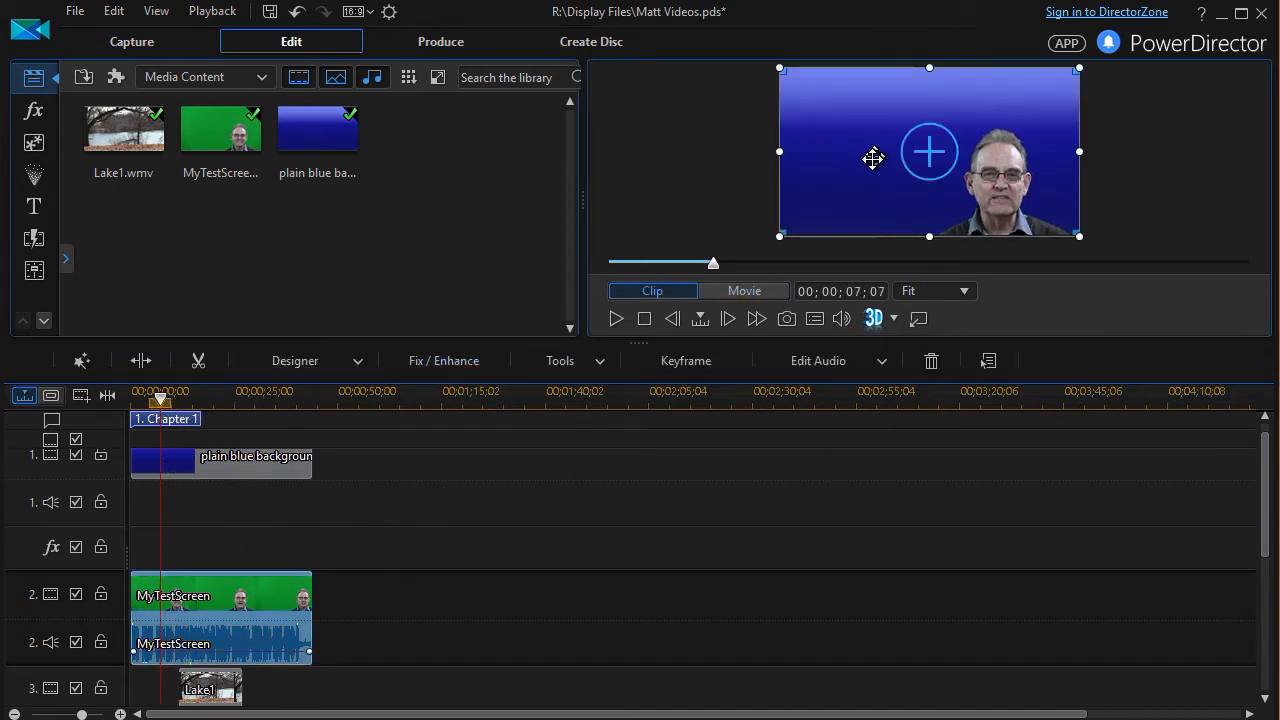
{"action": "mouse_move", "coordinate": [300, 596]}
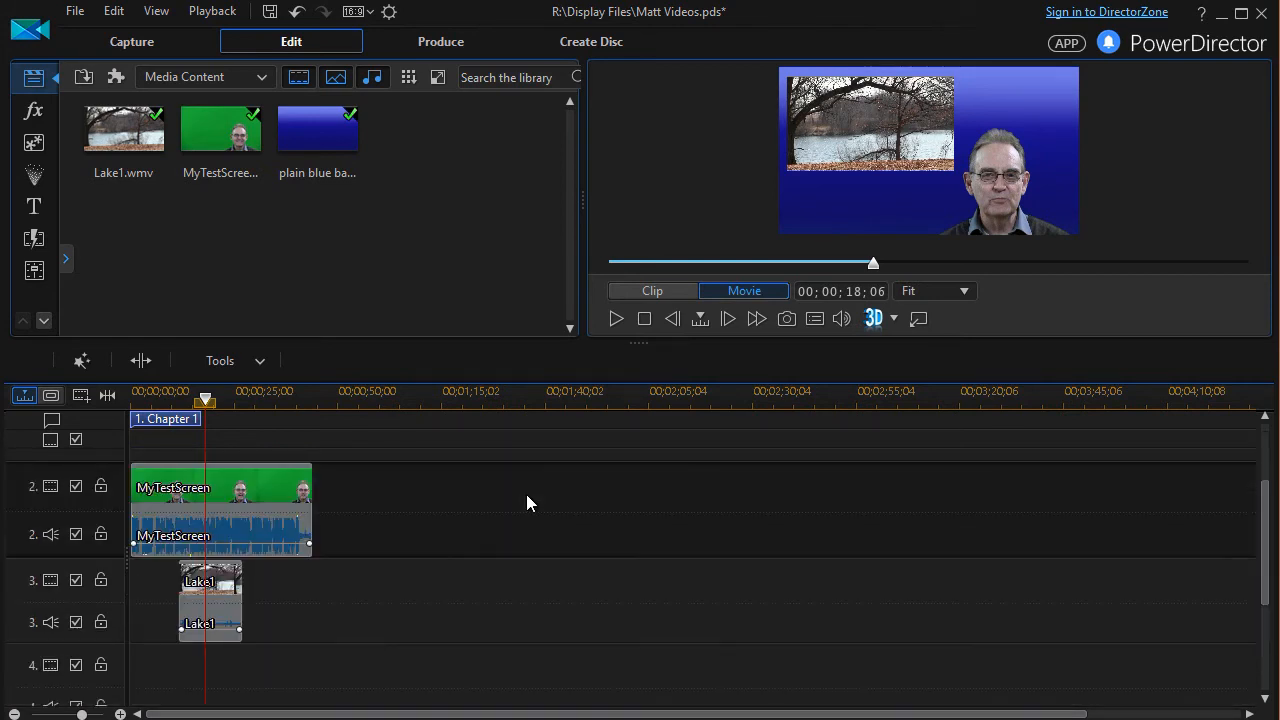
{"action": "mouse_move", "coordinate": [36, 196]}
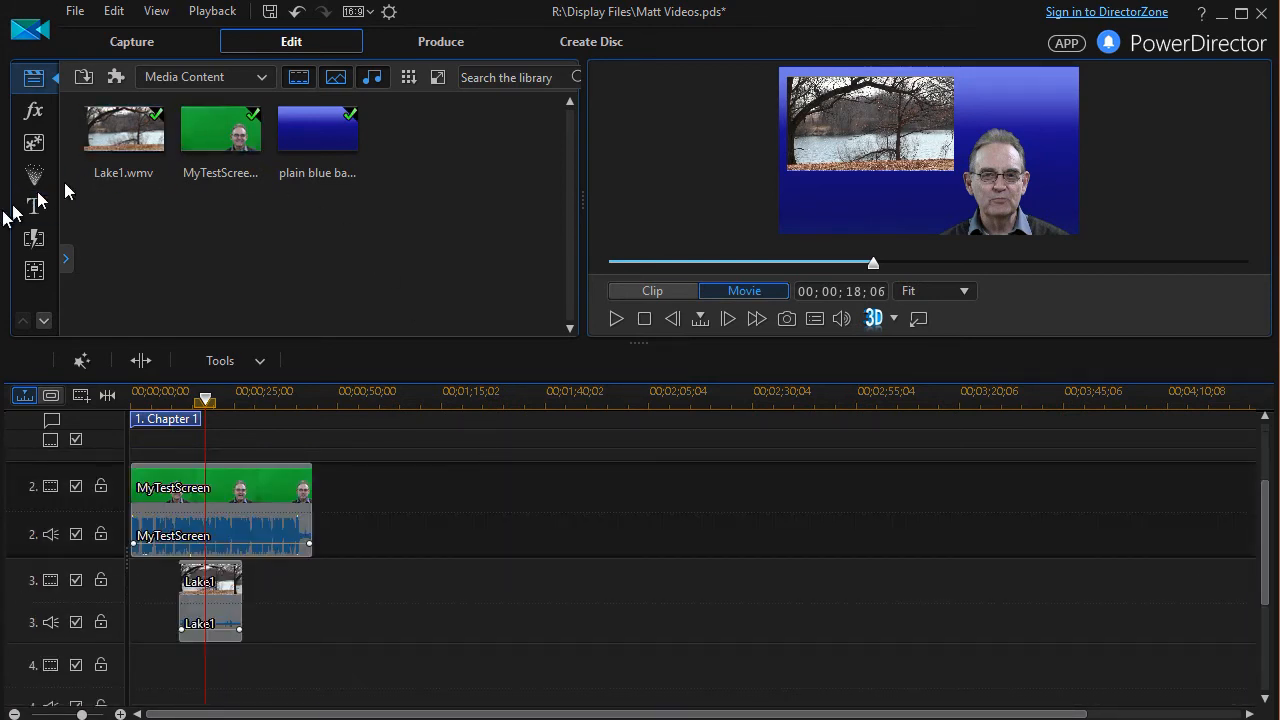
- Add the Default title from the Title Room and bring it up in Title Designer
{"action": "left_click", "coordinate": [34, 204]}
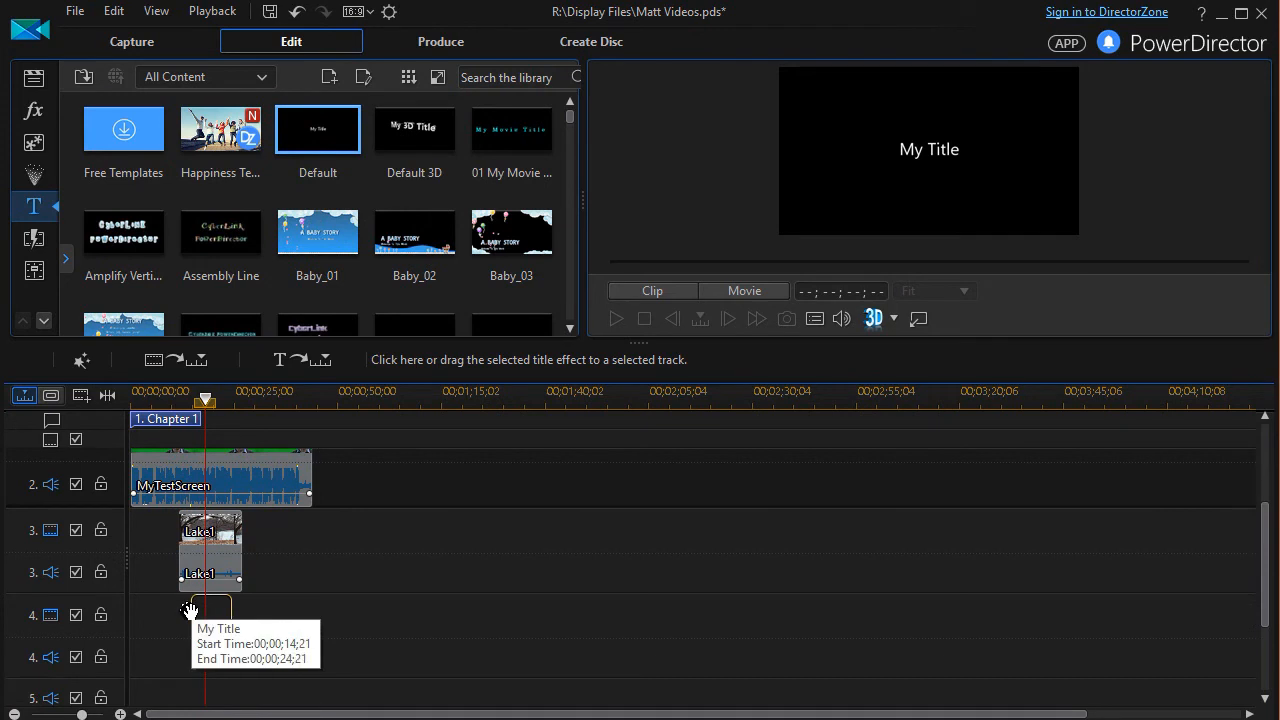
{"action": "left_click", "coordinate": [212, 616]}
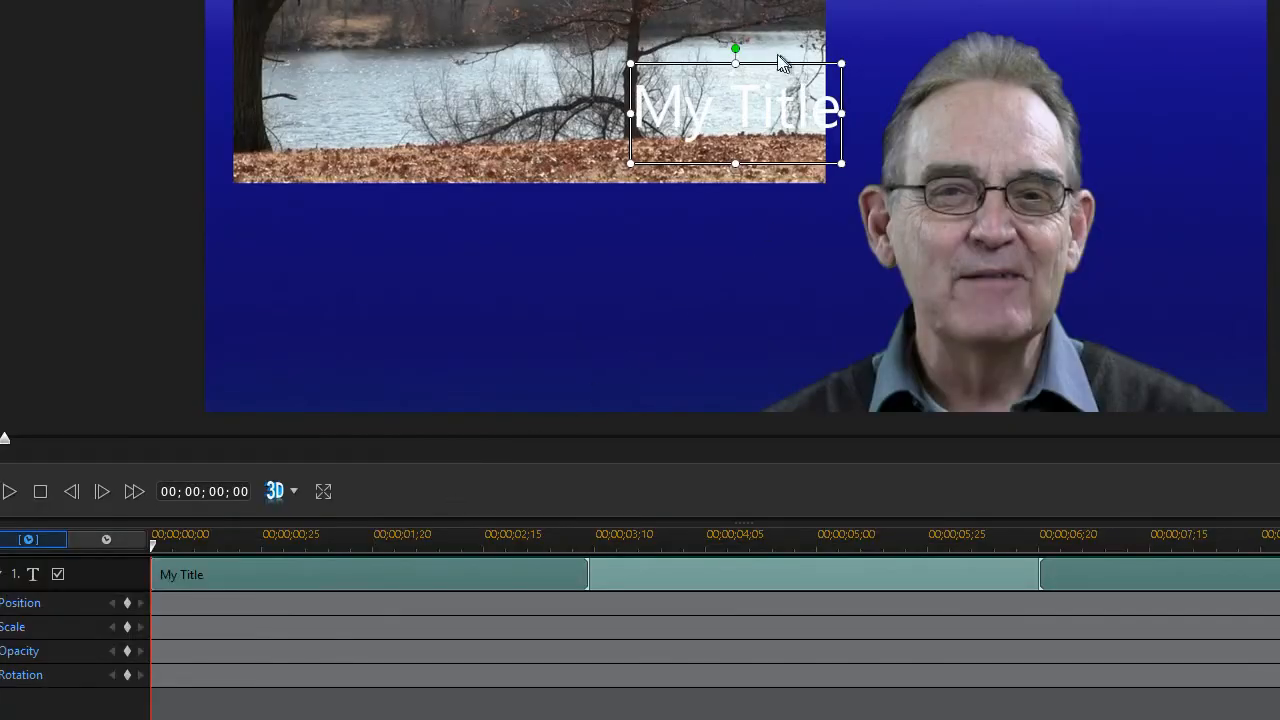
{"action": "mouse_move", "coordinate": [708, 62]}
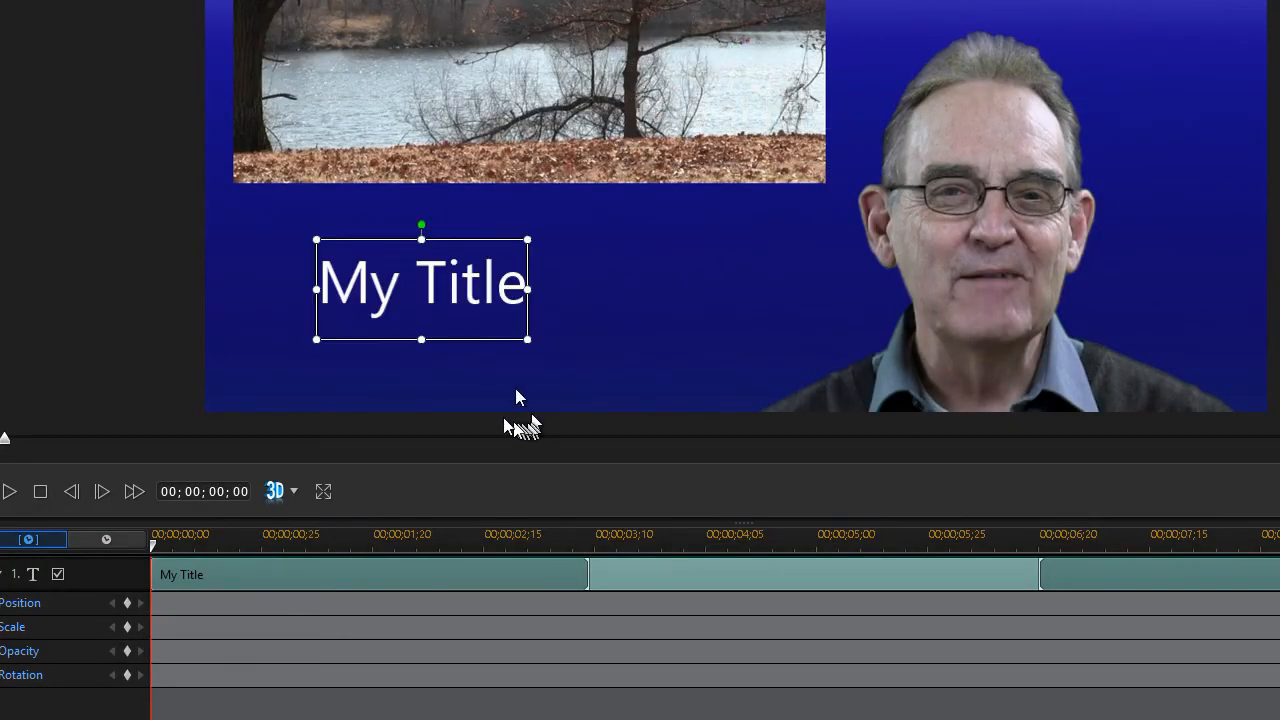
- Replace the placeholder title text with 'River cresting at 36''
{"action": "double_click", "coordinate": [420, 284]}
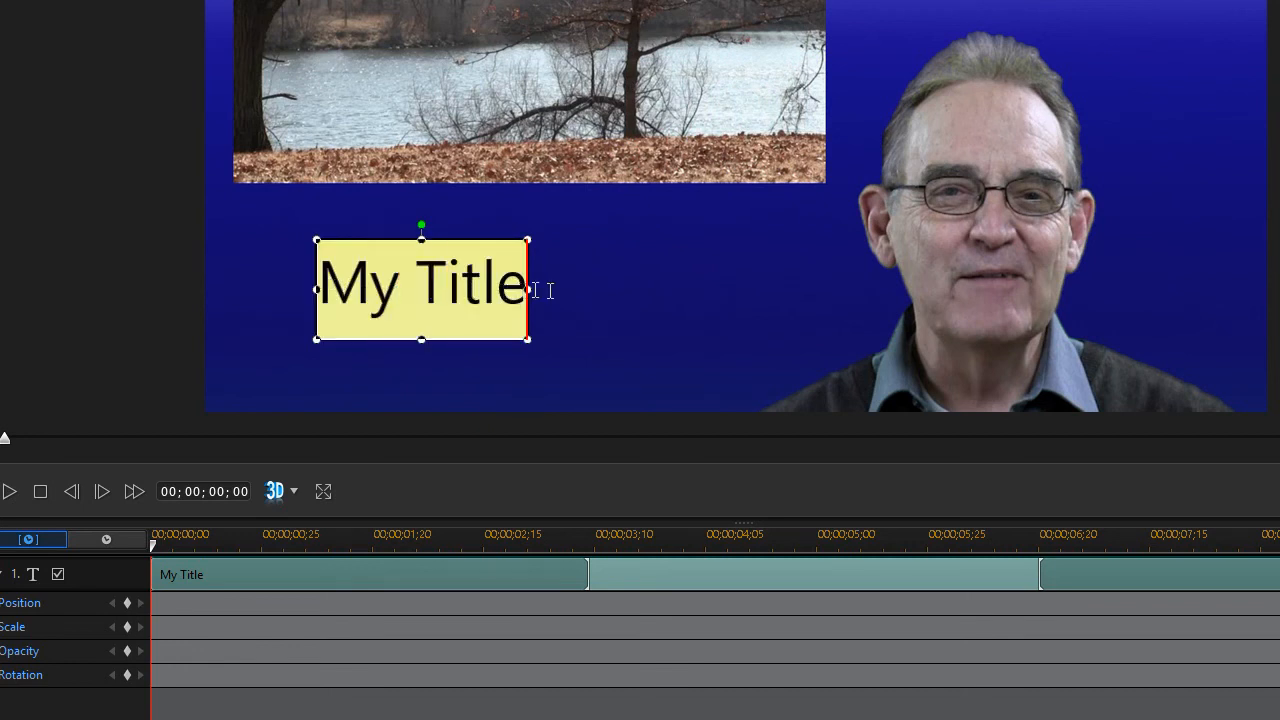
{"action": "type", "text": "R"}
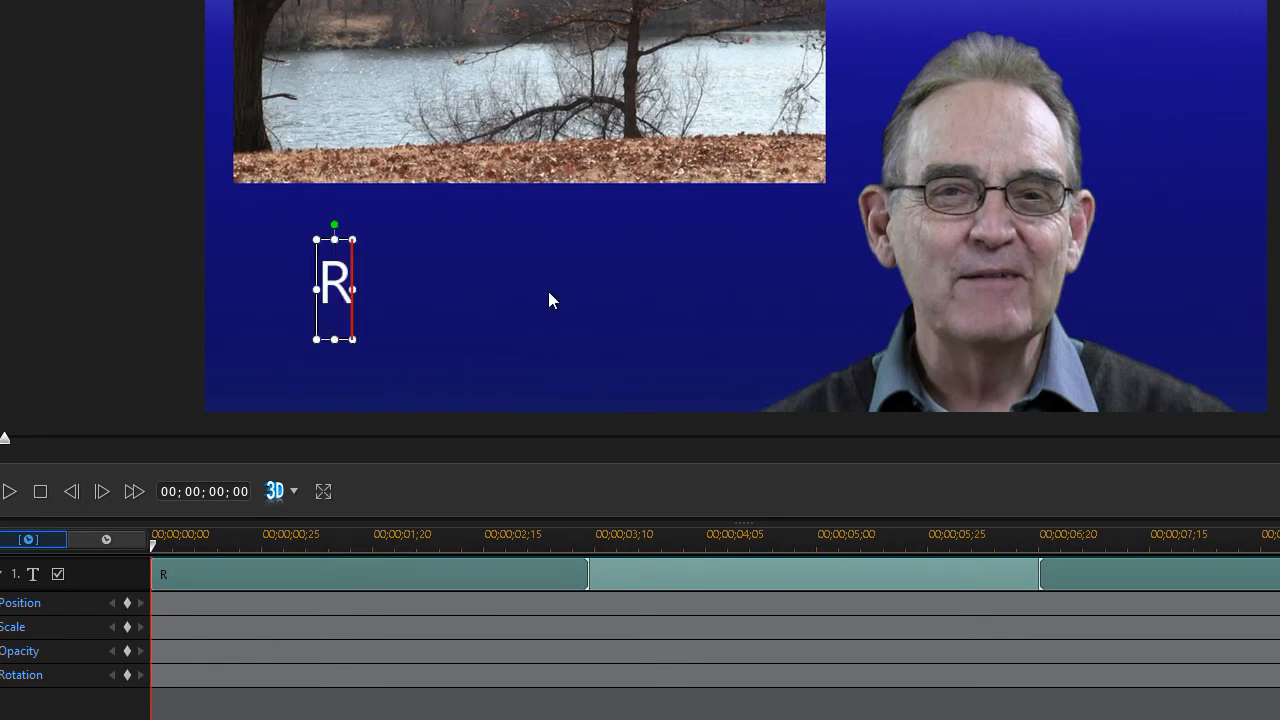
{"action": "type", "text": "iver c"}
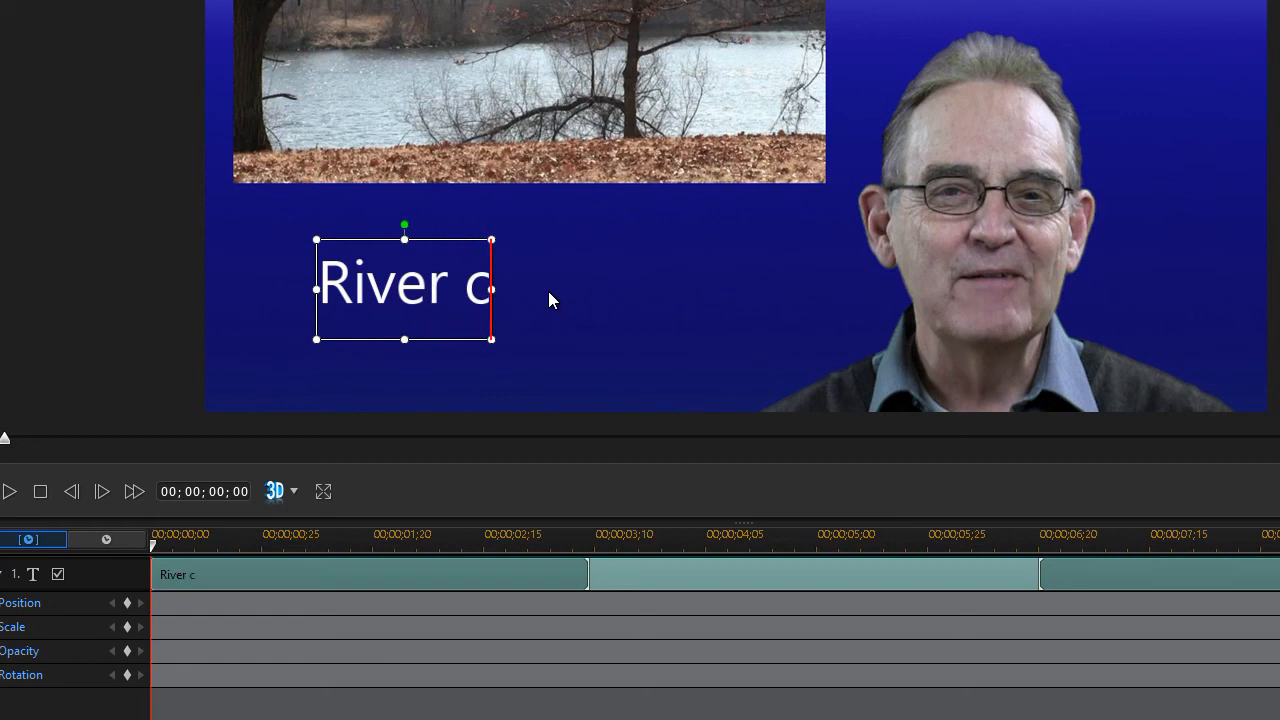
{"action": "type", "text": "resting at 3"}
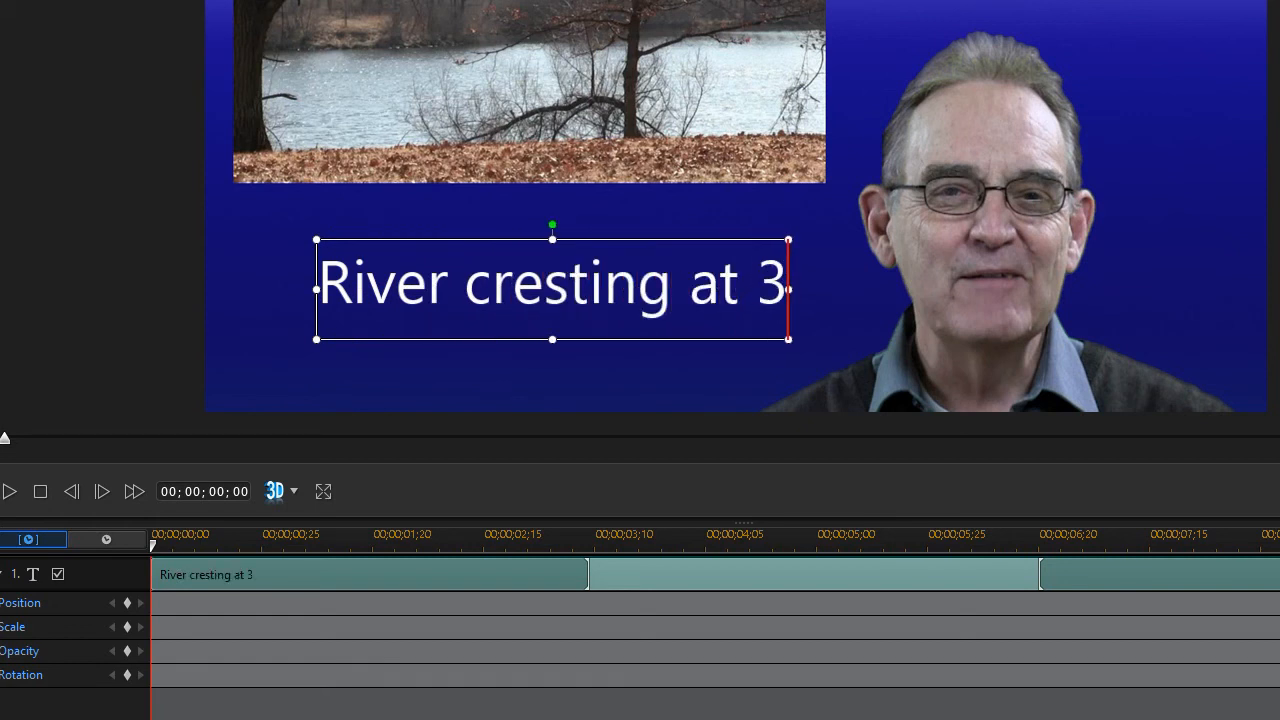
{"action": "type", "text": "6'"}
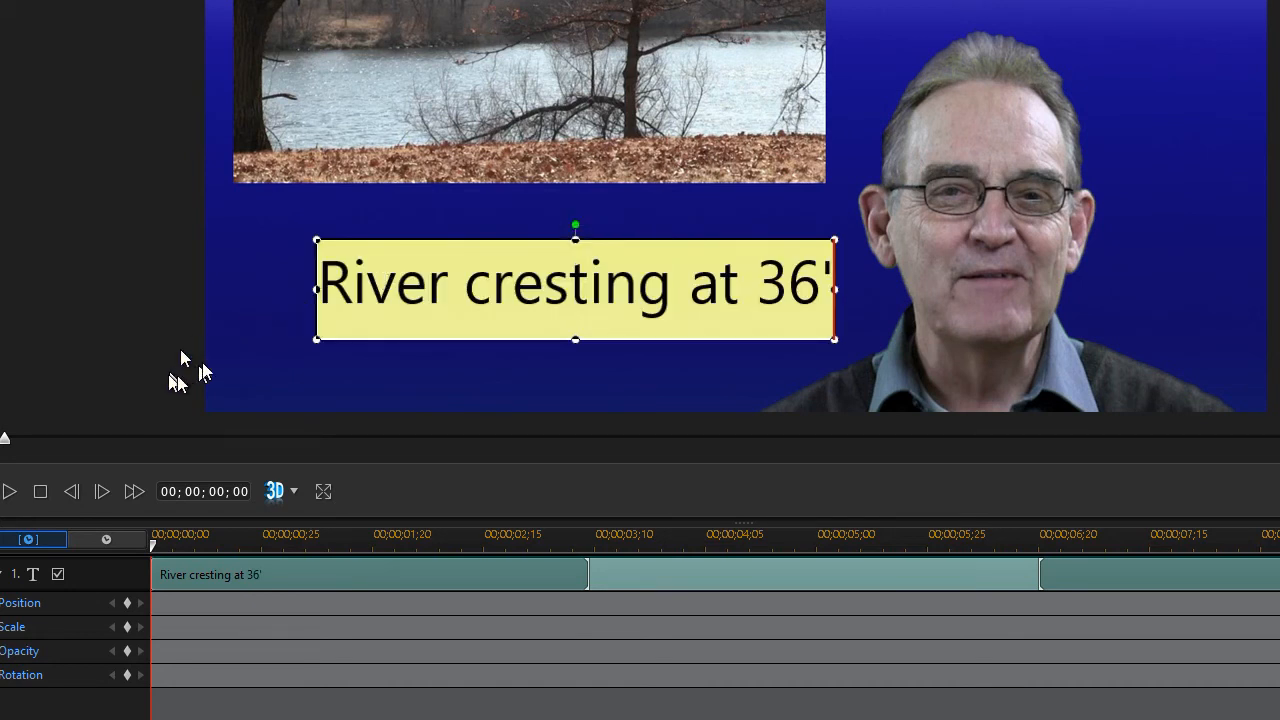
{"action": "mouse_move", "coordinate": [680, 236]}
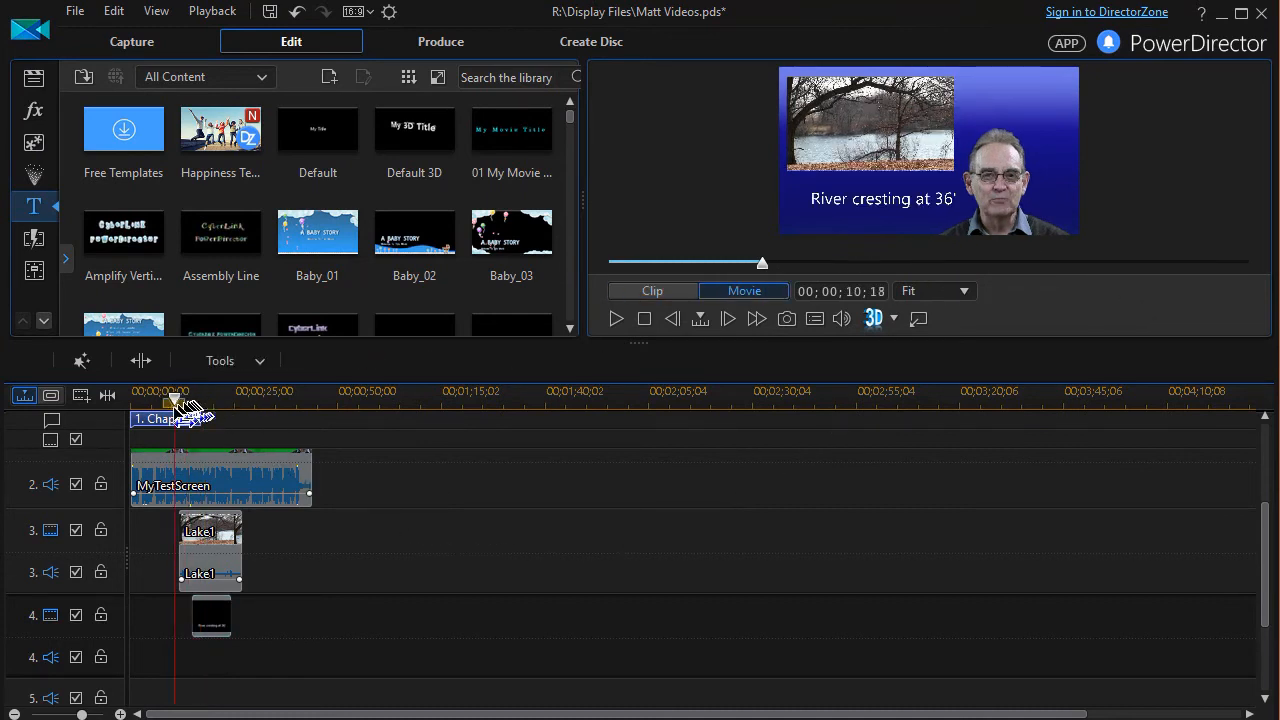
- Move the playhead near the start and play the whole movie in Movie preview mode
{"action": "left_click", "coordinate": [164, 418]}
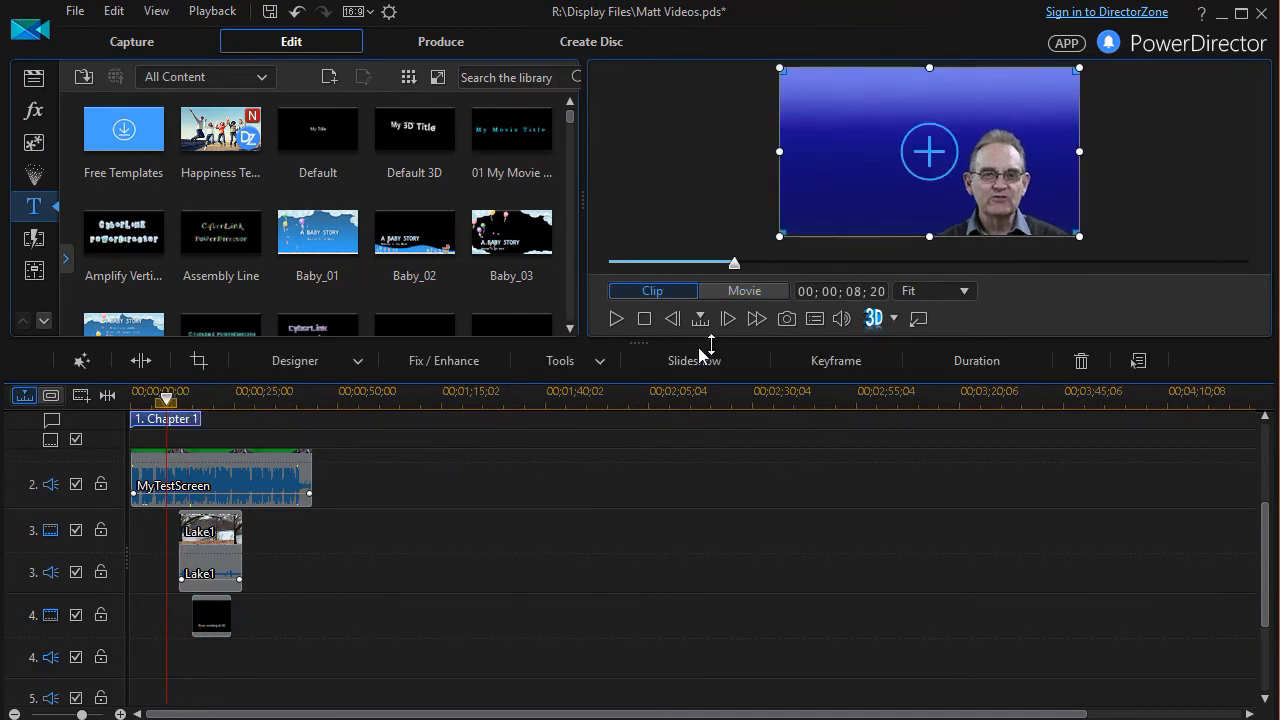
{"action": "left_click", "coordinate": [744, 292]}
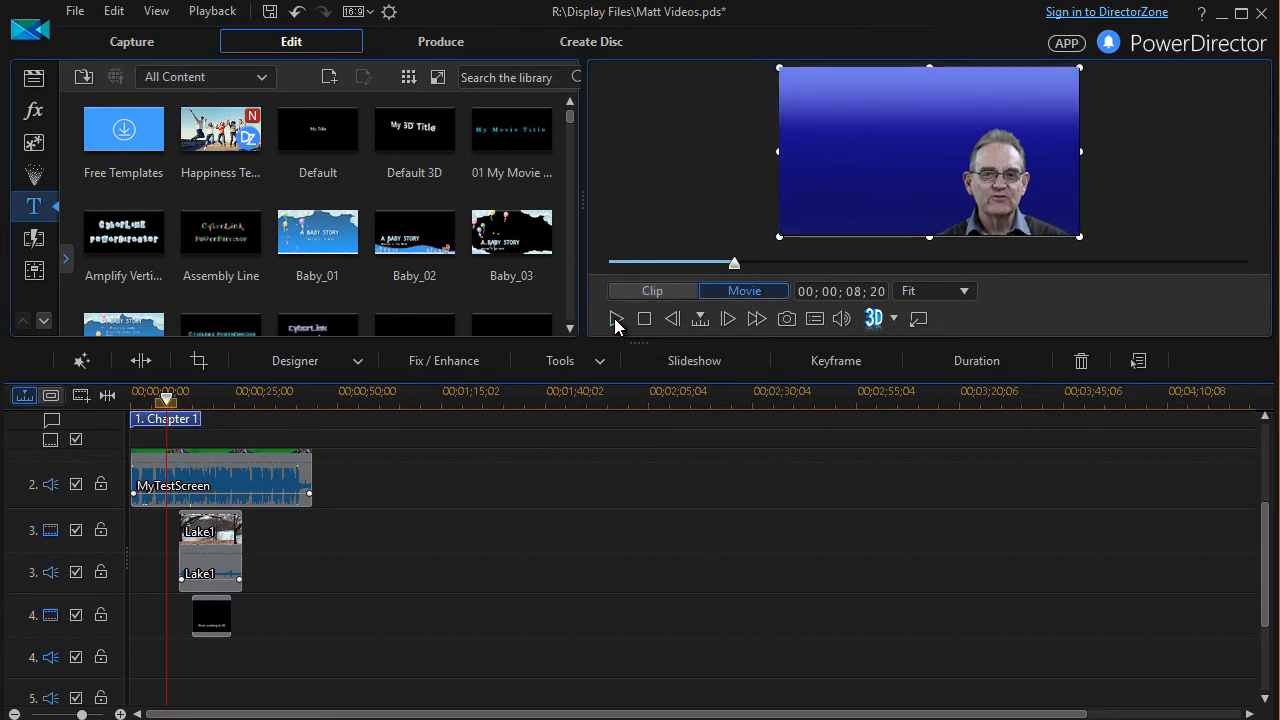
{"action": "left_click", "coordinate": [616, 318]}
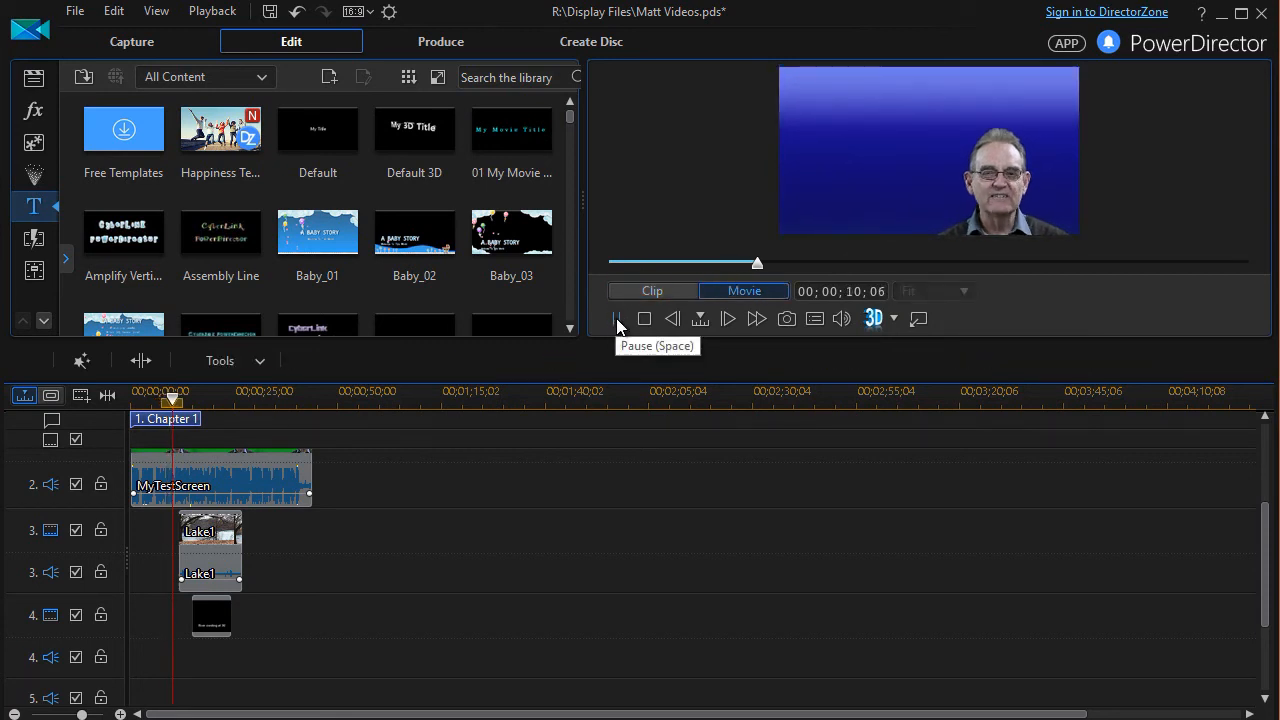